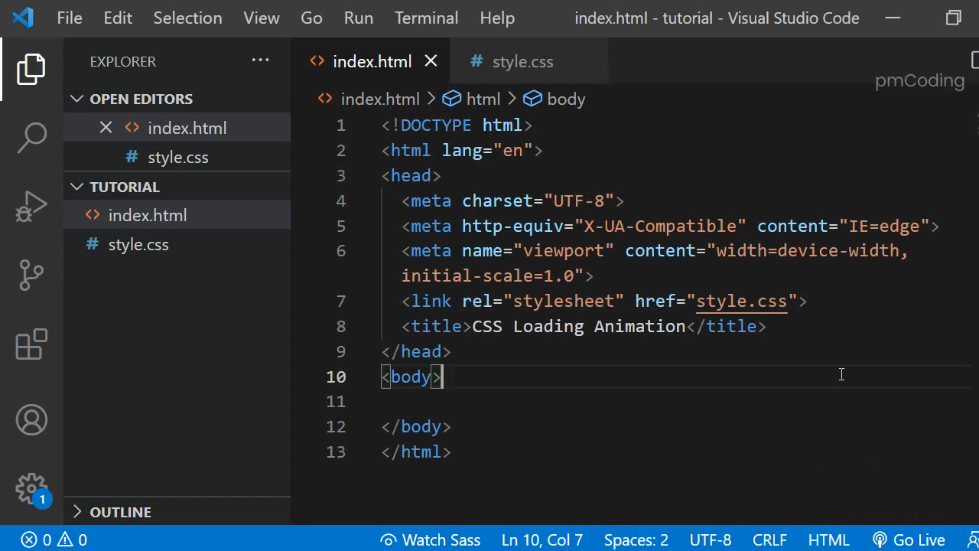
{"action": "mouse_move", "coordinate": [795, 376]}
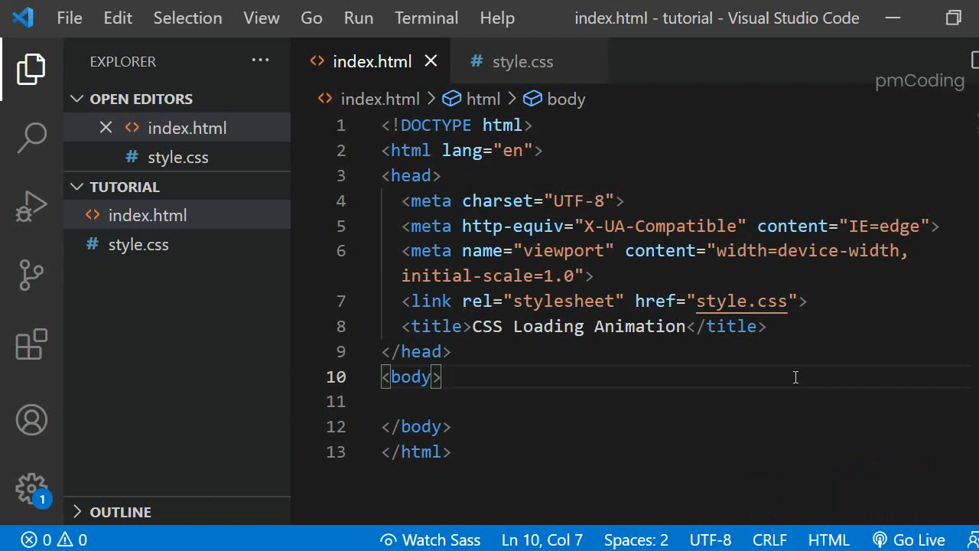
{"action": "mouse_move", "coordinate": [608, 327]}
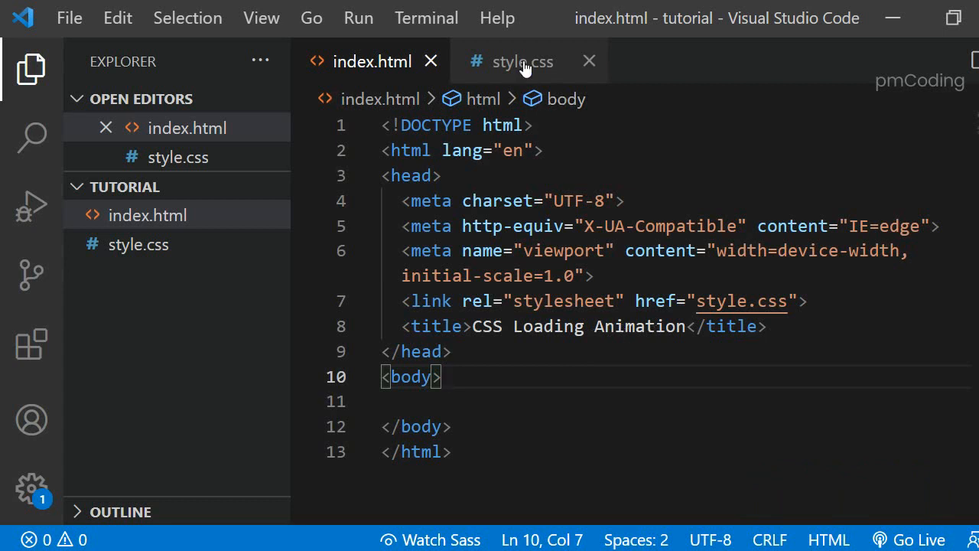
- Open the empty style.css stylesheet beside the index.html skeleton
{"action": "left_click", "coordinate": [523, 61]}
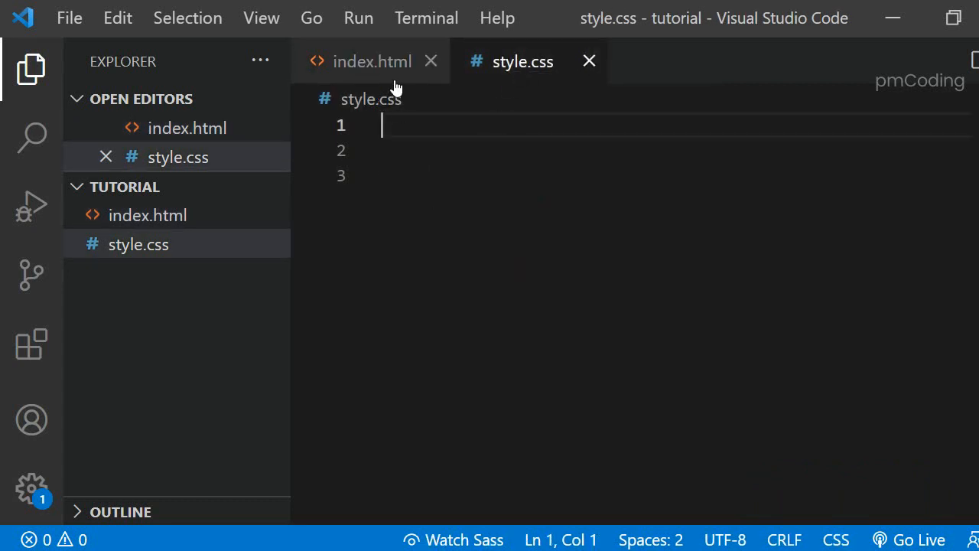
- In index.html's body, expand Emmet div.container and div.ball*3 into a container with three ball divs
{"action": "left_click", "coordinate": [371, 61]}
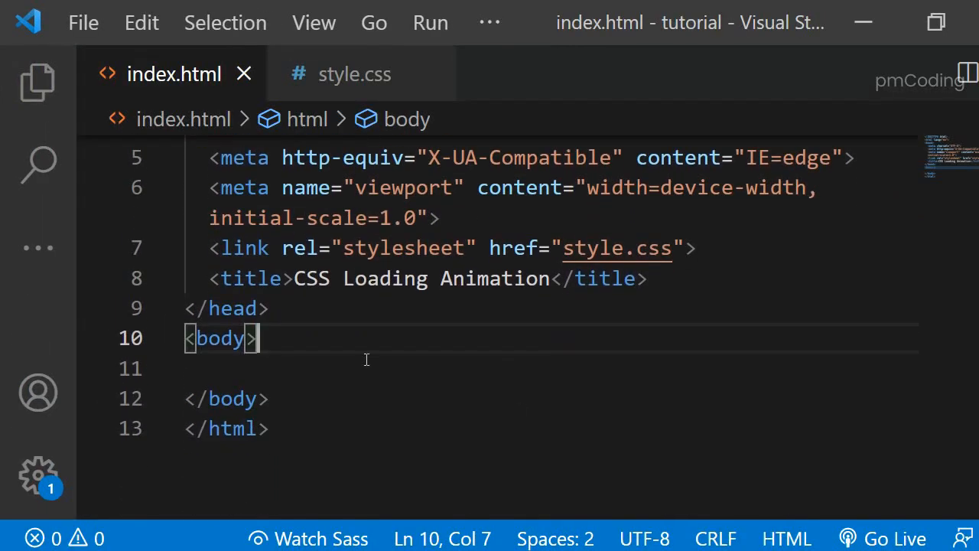
{"action": "type", "text": "div.co"}
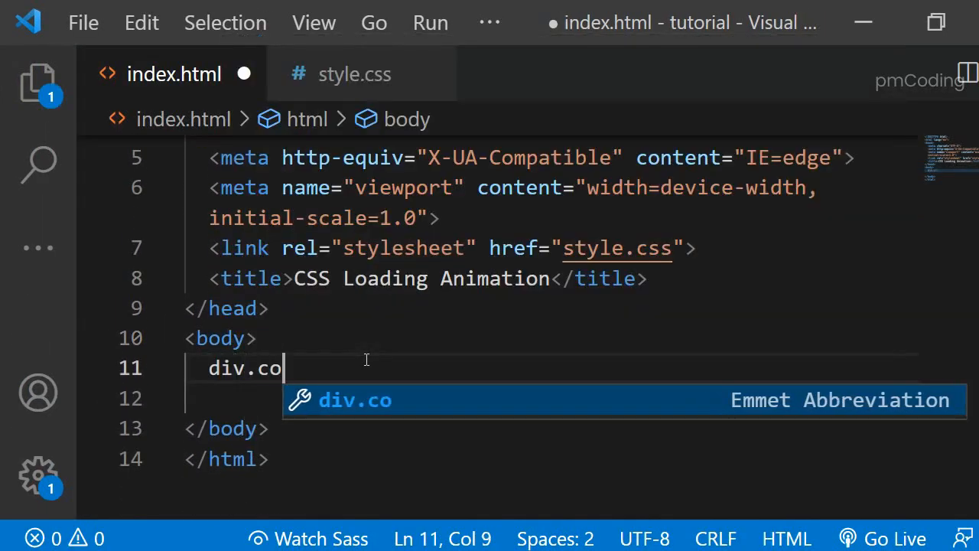
{"action": "key", "text": "Tab"}
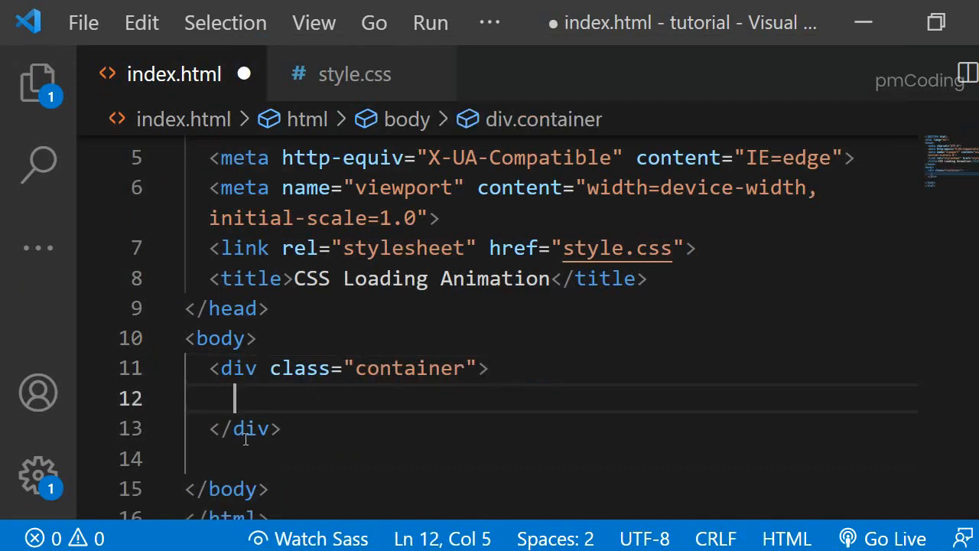
{"action": "type", "text": "div.ba"}
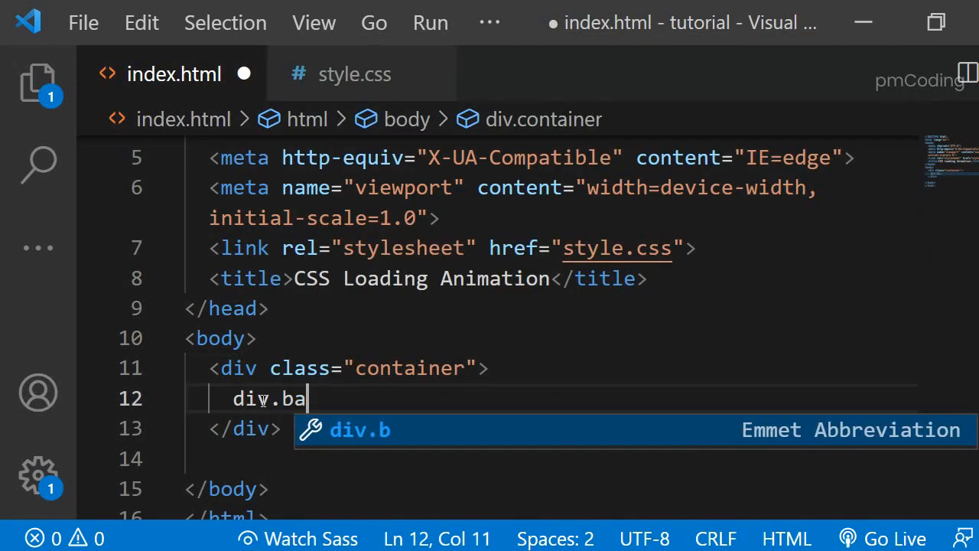
{"action": "type", "text": "ll*3"}
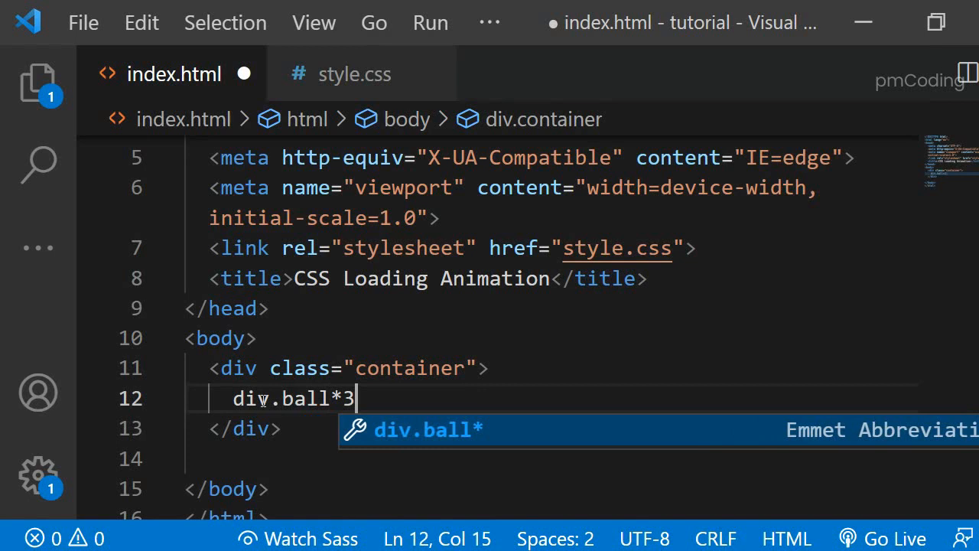
{"action": "key", "text": "Tab"}
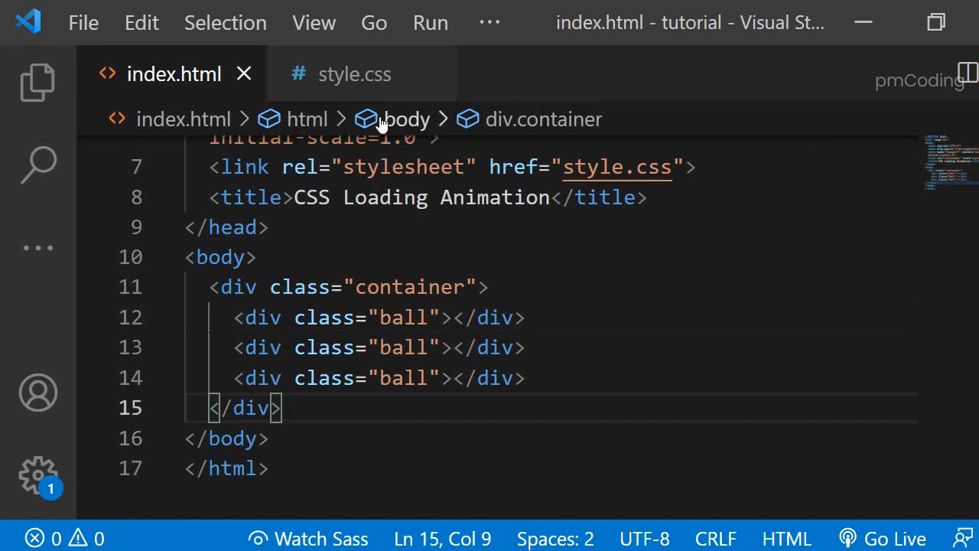
- Write :root with --main #1ac6ff, a zero padding/margin reset, and body background #000
{"action": "left_click", "coordinate": [355, 73]}
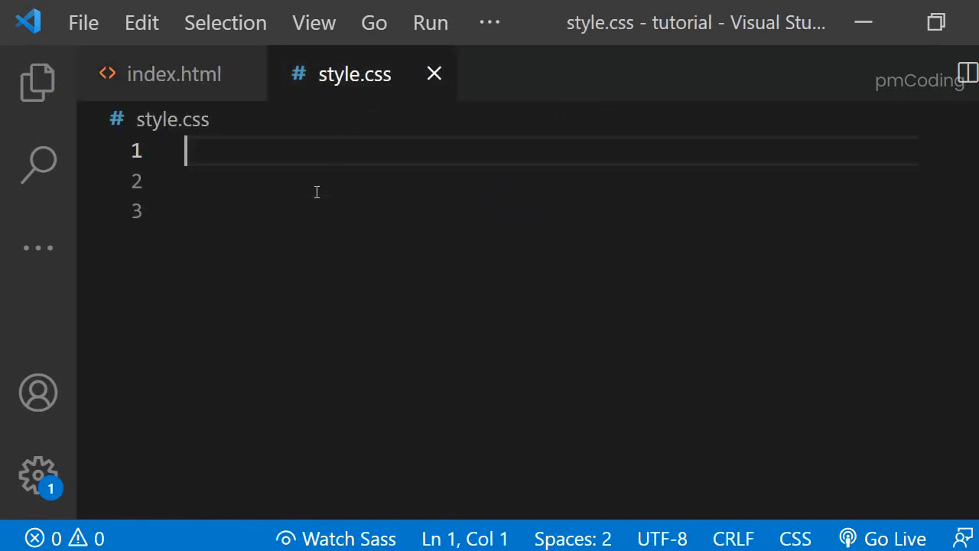
{"action": "type", "text": ":root"}
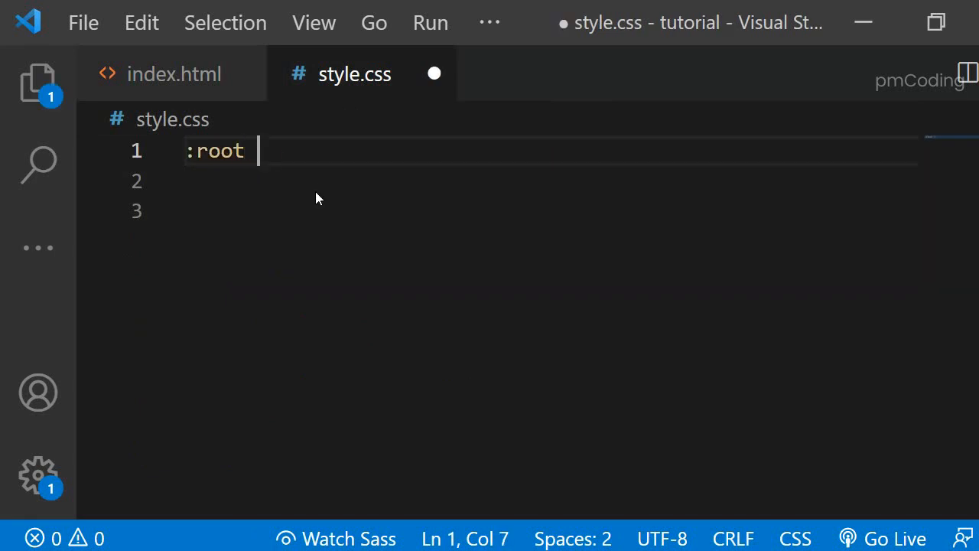
{"action": "type", "text": "{"}
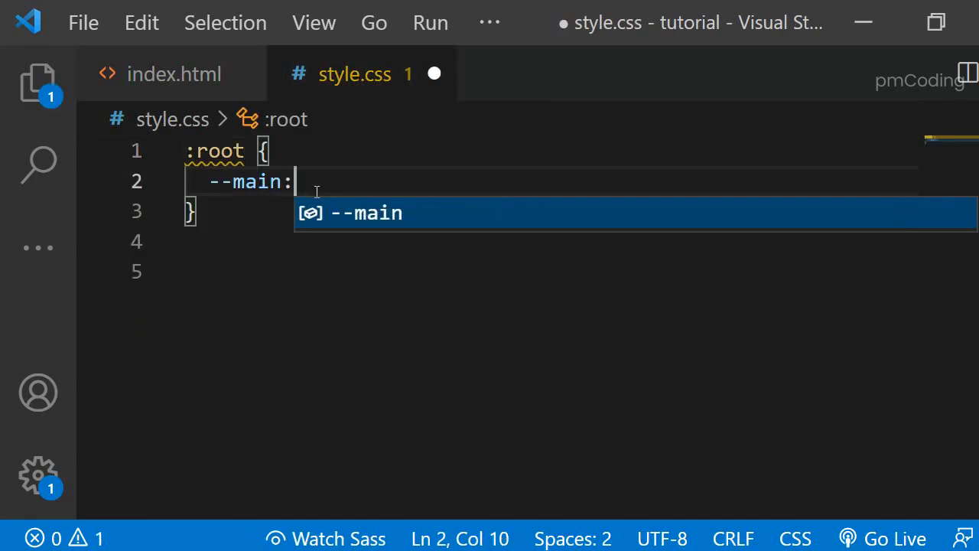
{"action": "type", "text": "#1ac6ff"}
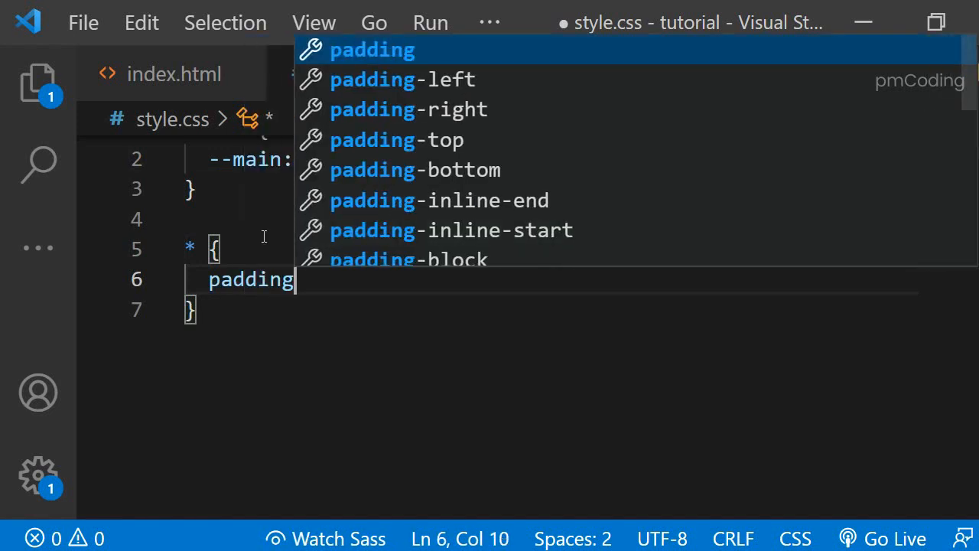
{"action": "type", "text": "margin: 0;"}
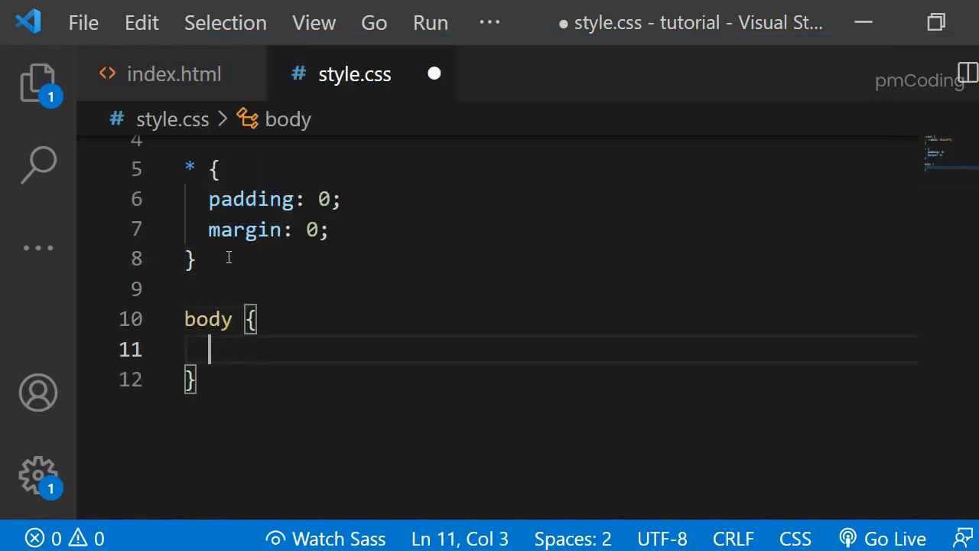
{"action": "type", "text": "background:"}
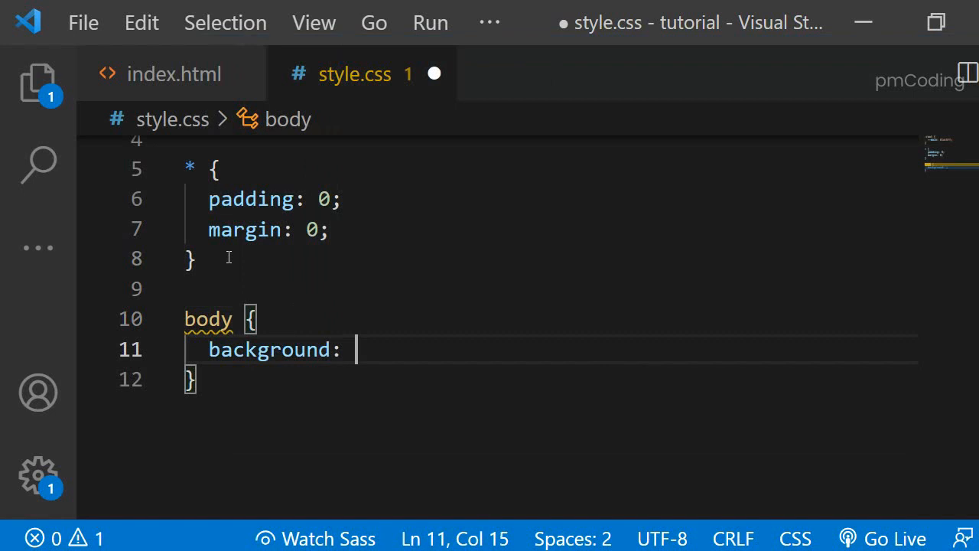
{"action": "type", "text": "#000;"}
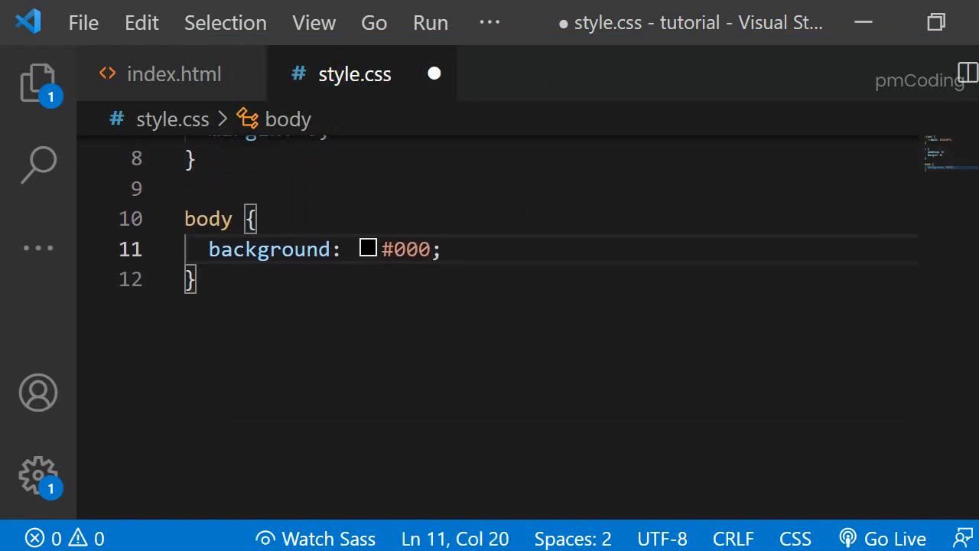
- Start a .container rule with width 100% and centered text alignment
{"action": "type", "text": "."}
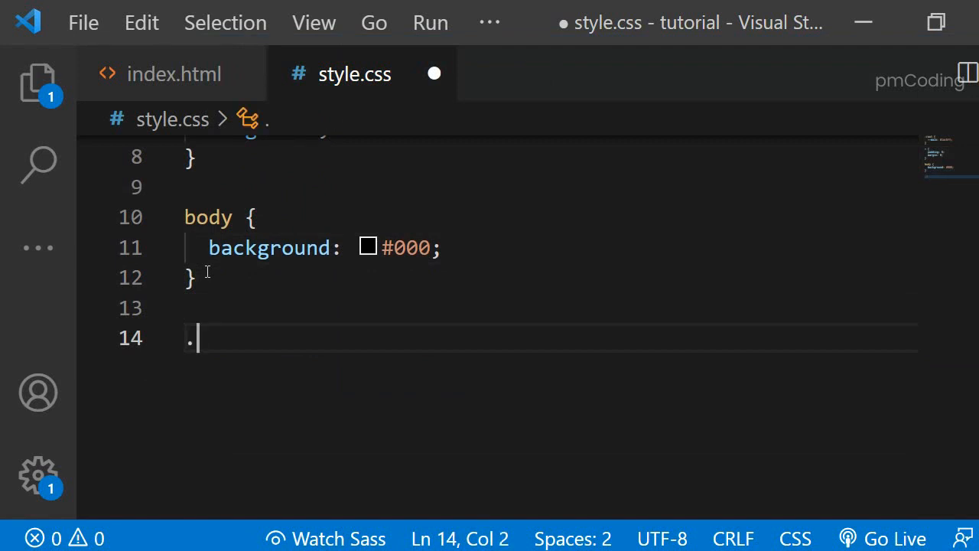
{"action": "type", "text": "container {"}
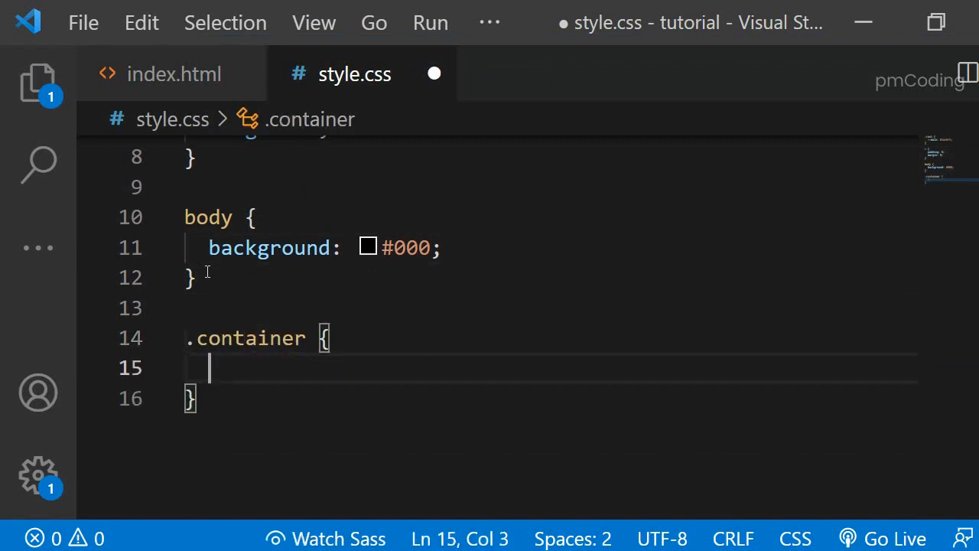
{"action": "type", "text": "width:"}
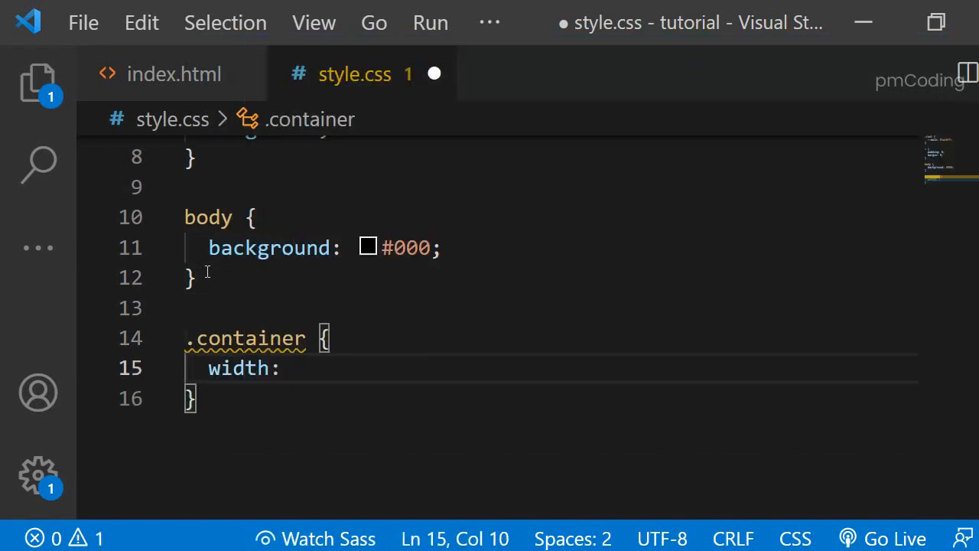
{"action": "type", "text": "100%;"}
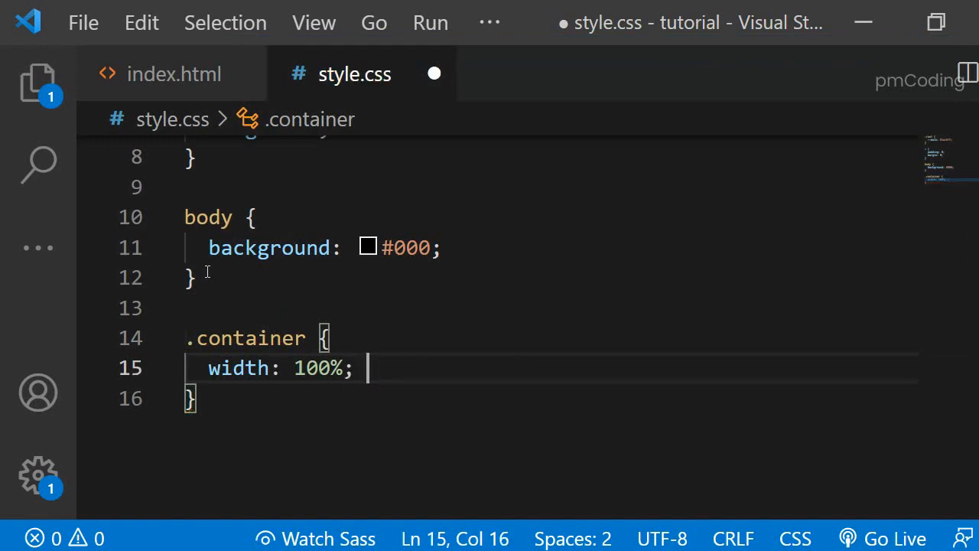
{"action": "type", "text": "text-align: center;"}
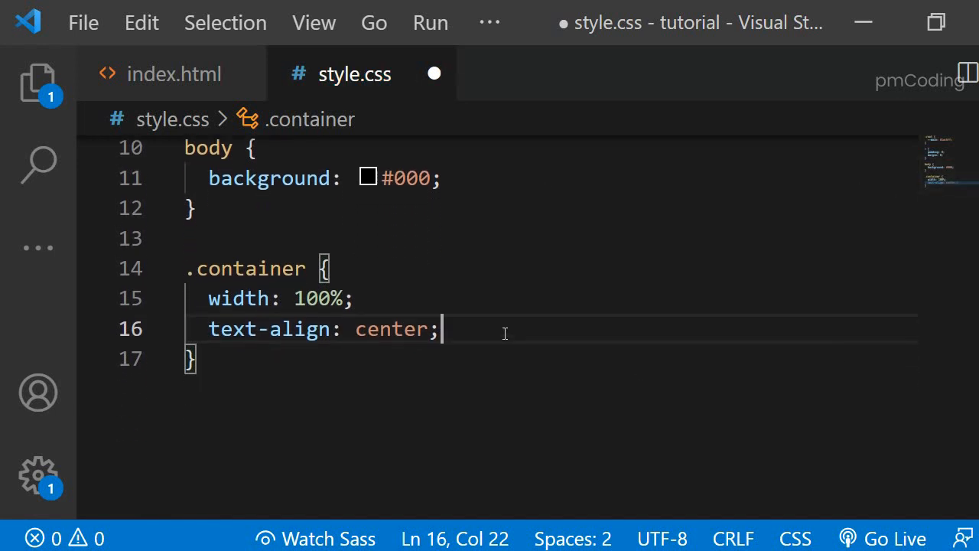
{"action": "key", "text": "Enter"}
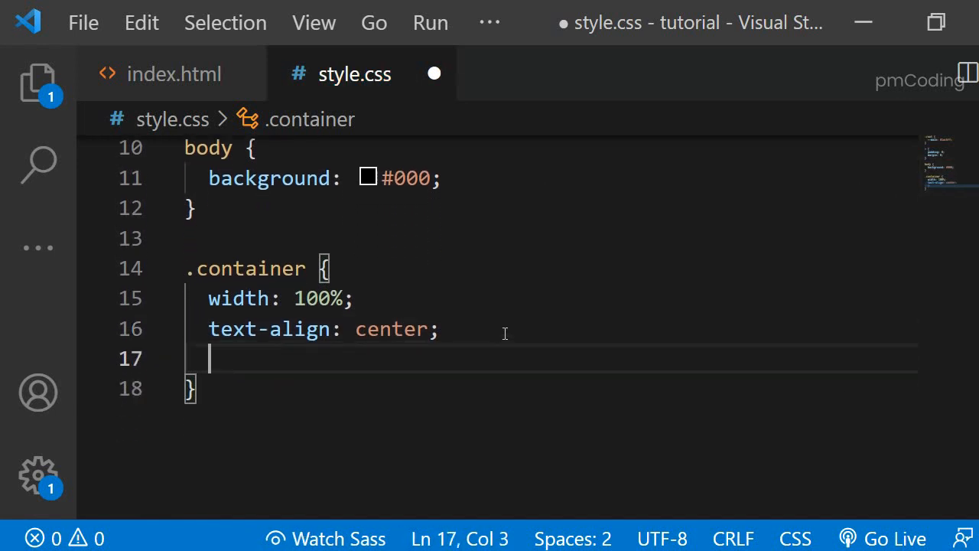
- Centre .container vertically with position absolute, top 50% and transform translateY(-50%)
{"action": "type", "text": "position: absolute"}
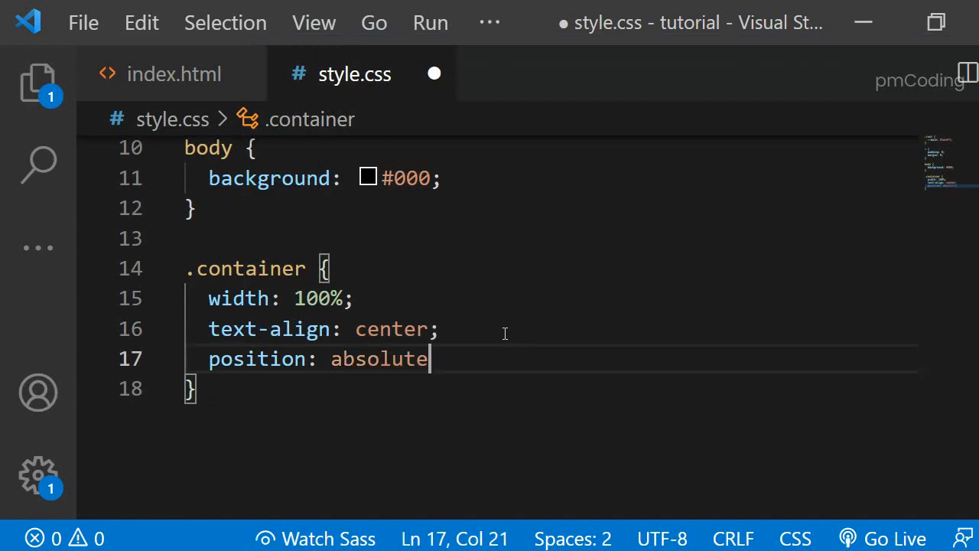
{"action": "type", "text": "t"}
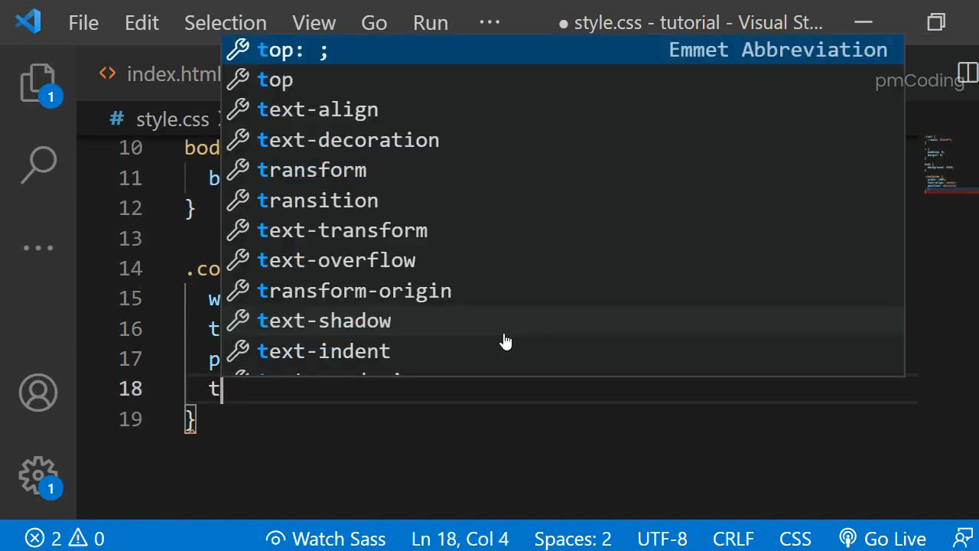
{"action": "type", "text": "op: 50%;"}
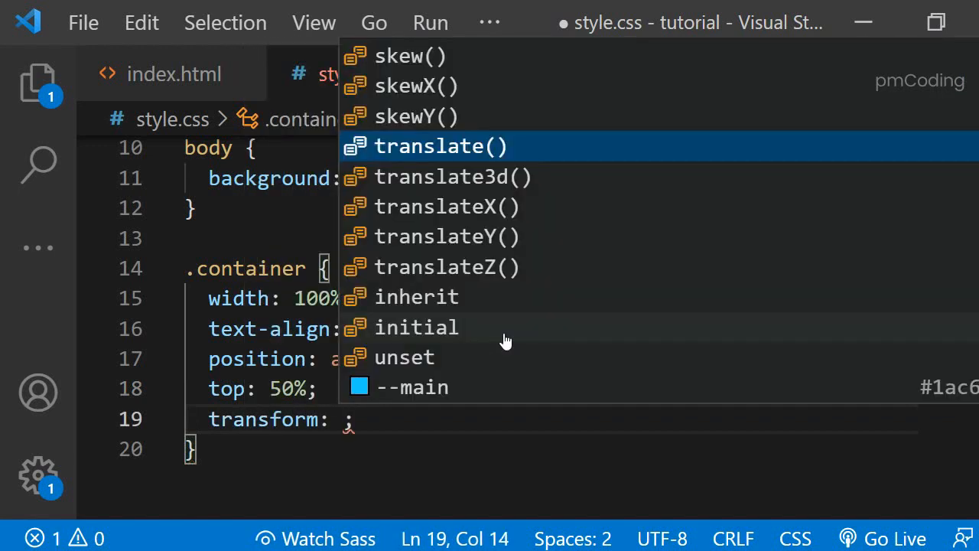
{"action": "key", "text": "Down"}
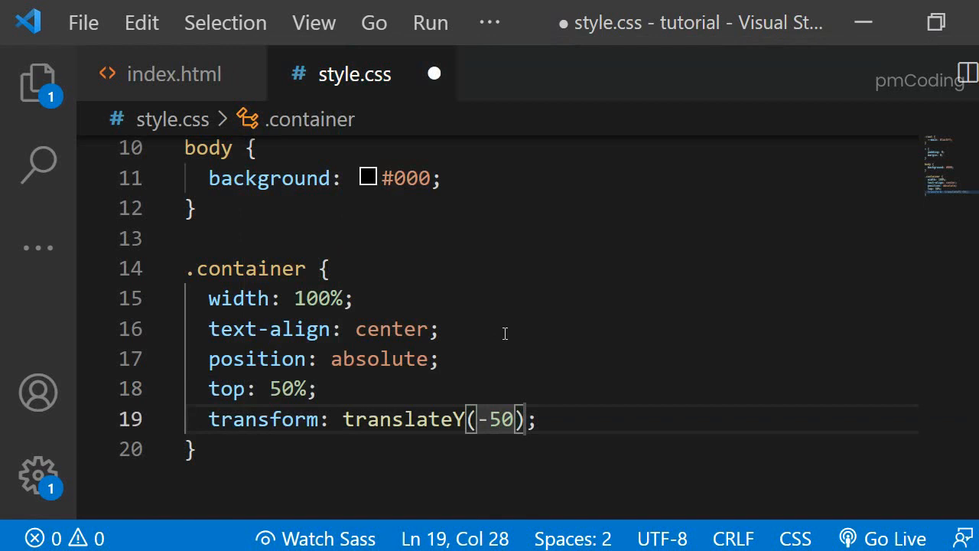
{"action": "type", "text": "%"}
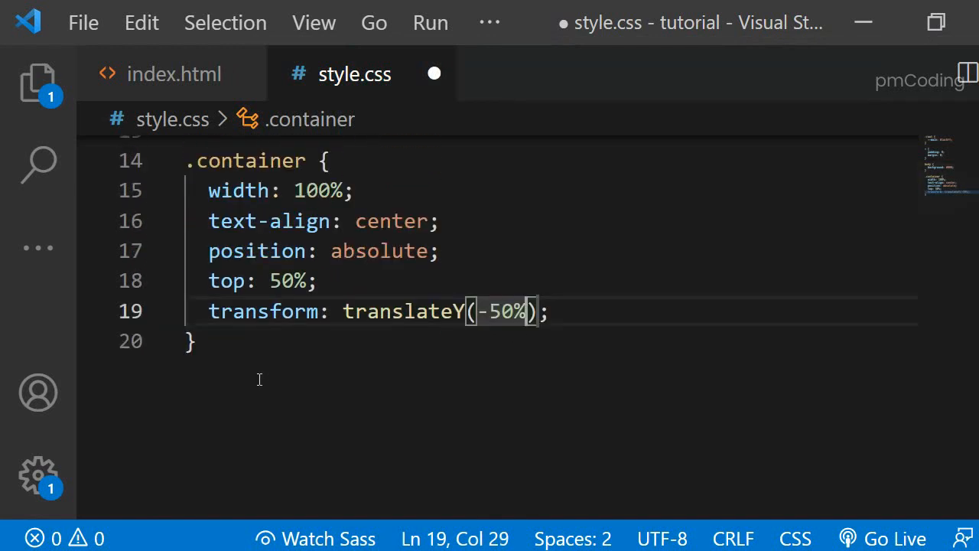
- Style .ball with main-colour background, 2rem size, 50% radius, margin 0 2.5rem, inline-block
{"action": "type", "text": ".ball {"}
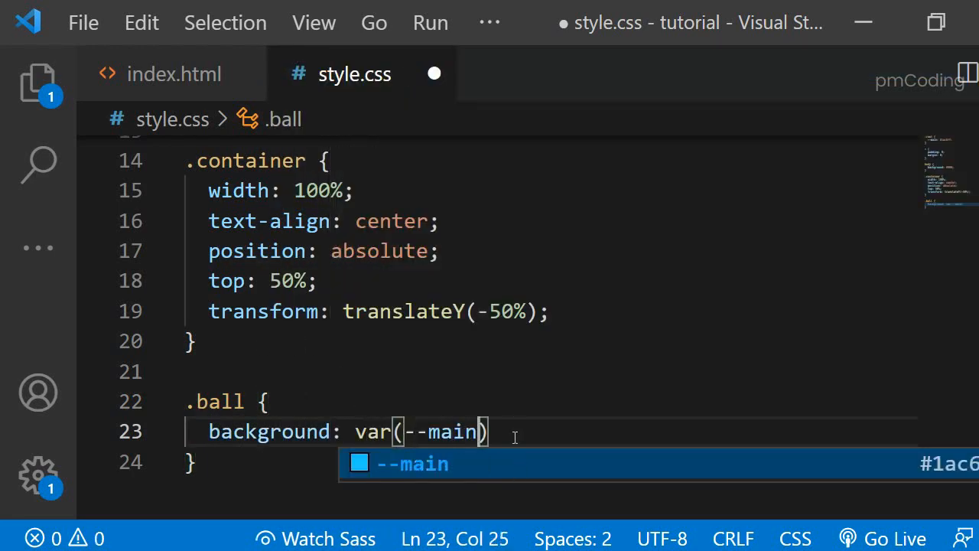
{"action": "type", "text": "width: 2rem;"}
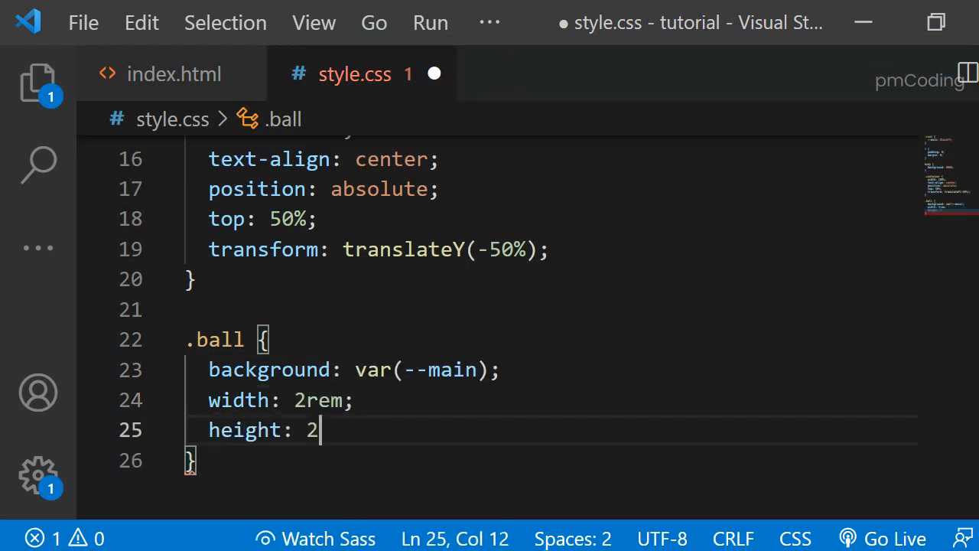
{"action": "type", "text": "border-radius: 50%;"}
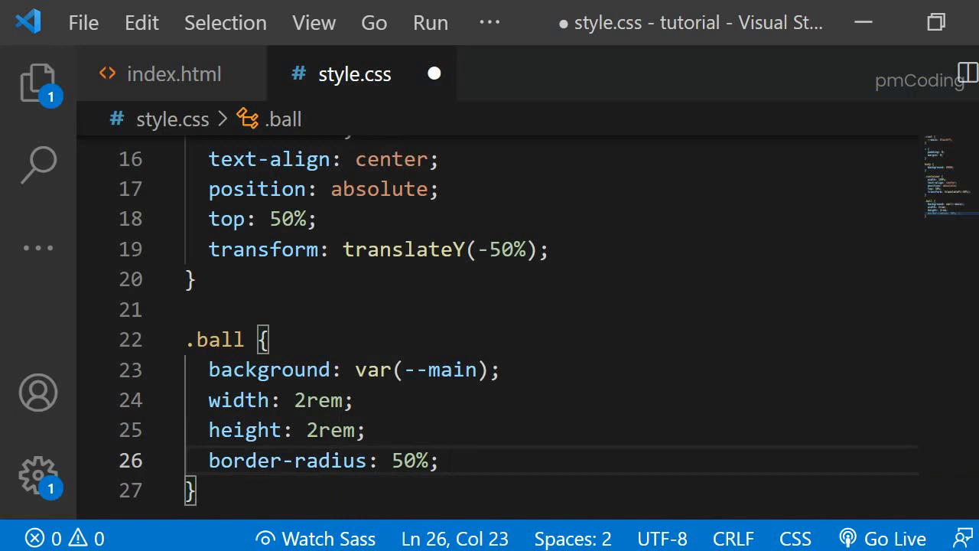
{"action": "type", "text": "margin:"}
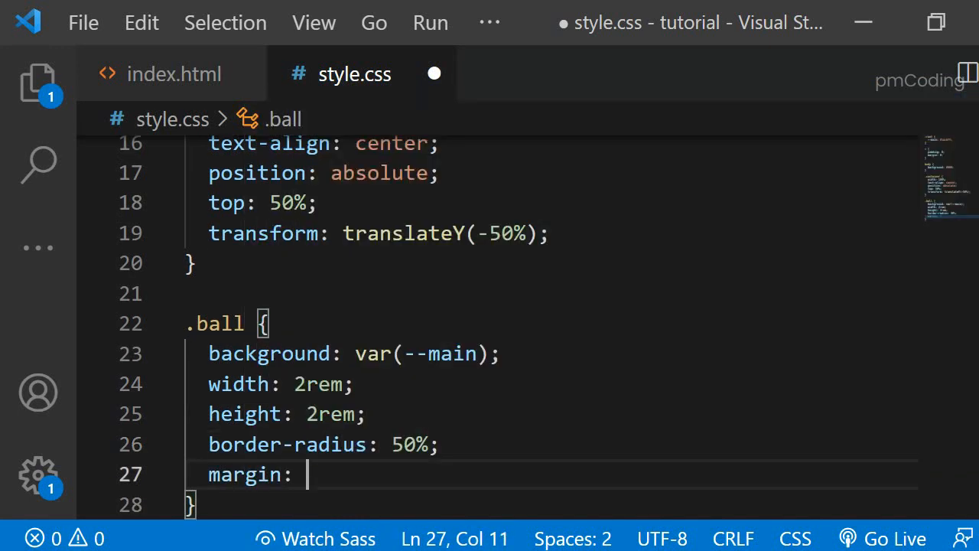
{"action": "type", "text": "0 2"}
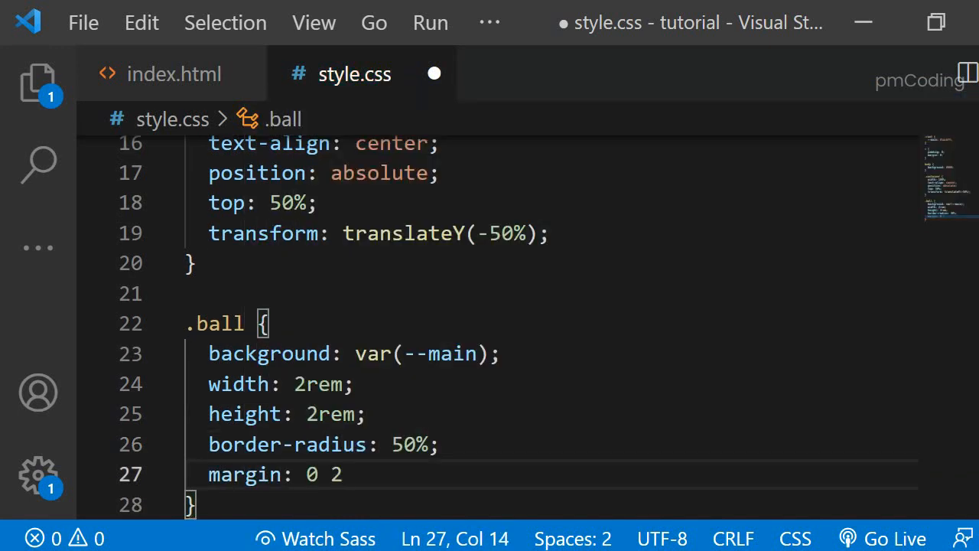
{"action": "type", "text": ".5rem;"}
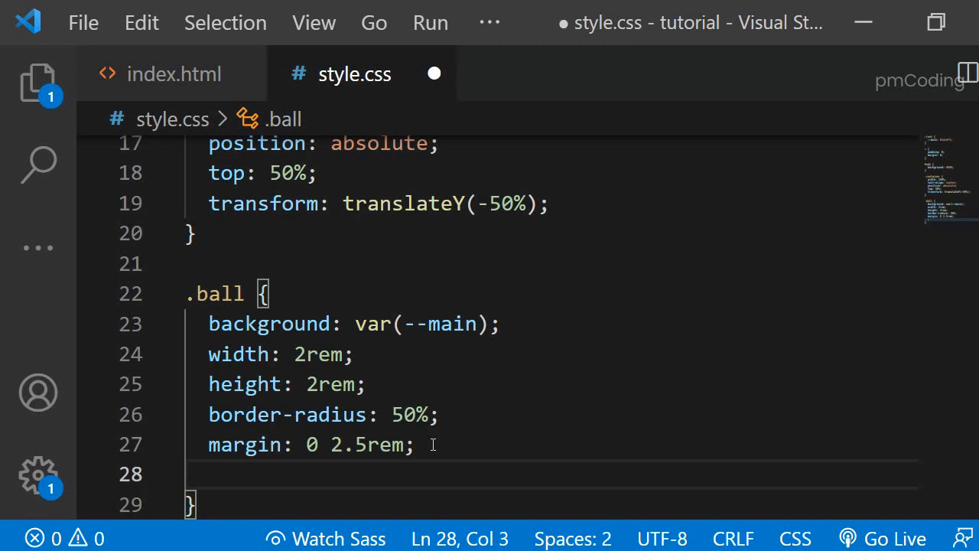
{"action": "type", "text": "display:"}
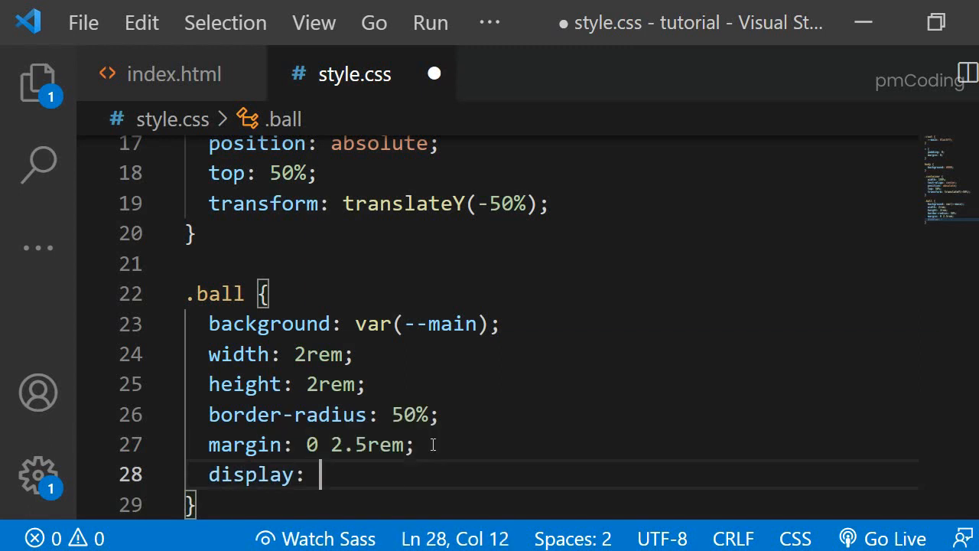
{"action": "type", "text": "inline-block;"}
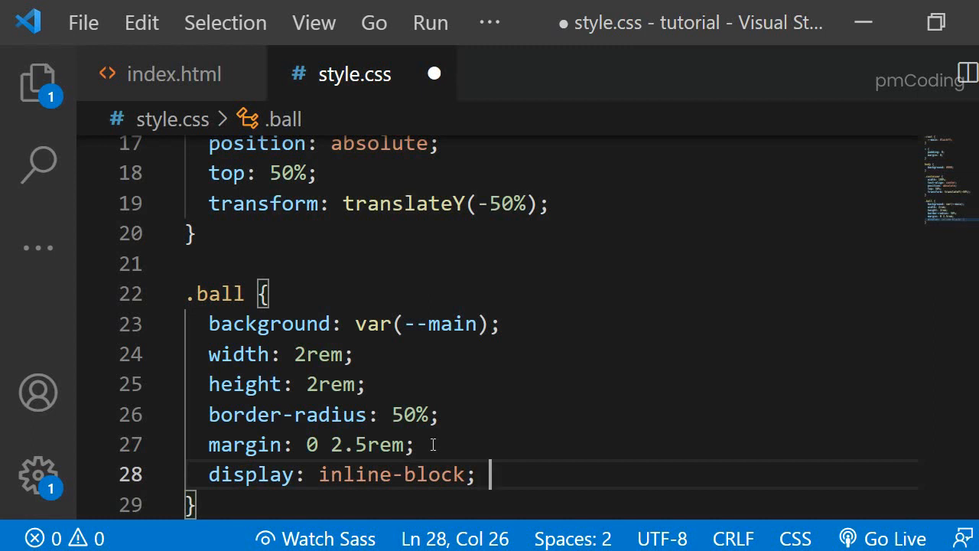
- Save the stylesheet, start the Go Live preview, and give .ball relative positioning
{"action": "key", "text": "ctrl+s"}
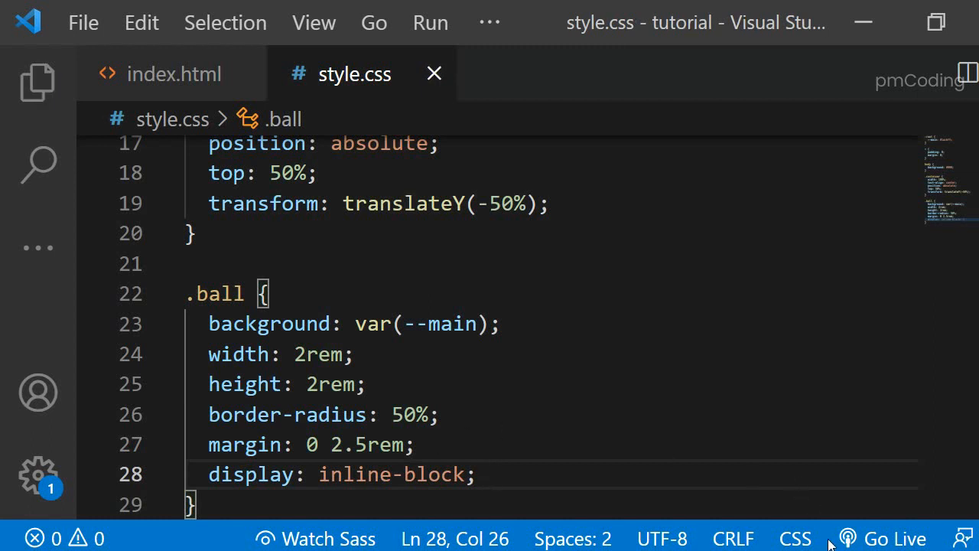
{"action": "left_click", "coordinate": [893, 539]}
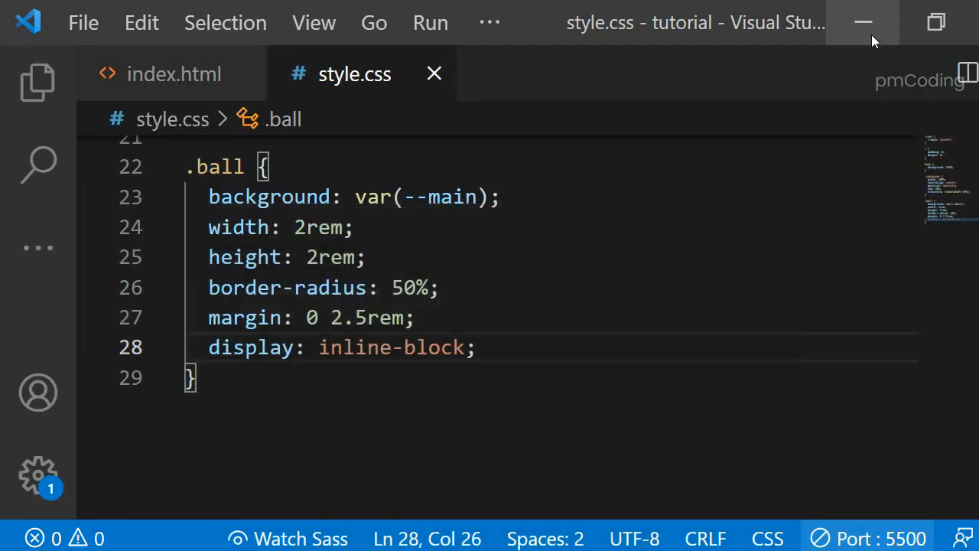
{"action": "type", "text": "position: relative;"}
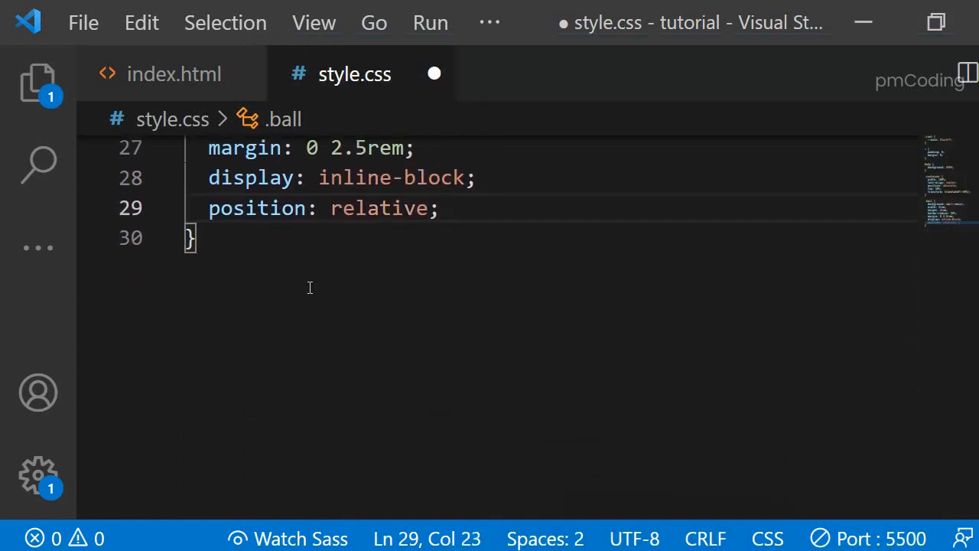
{"action": "type", "text": "@"}
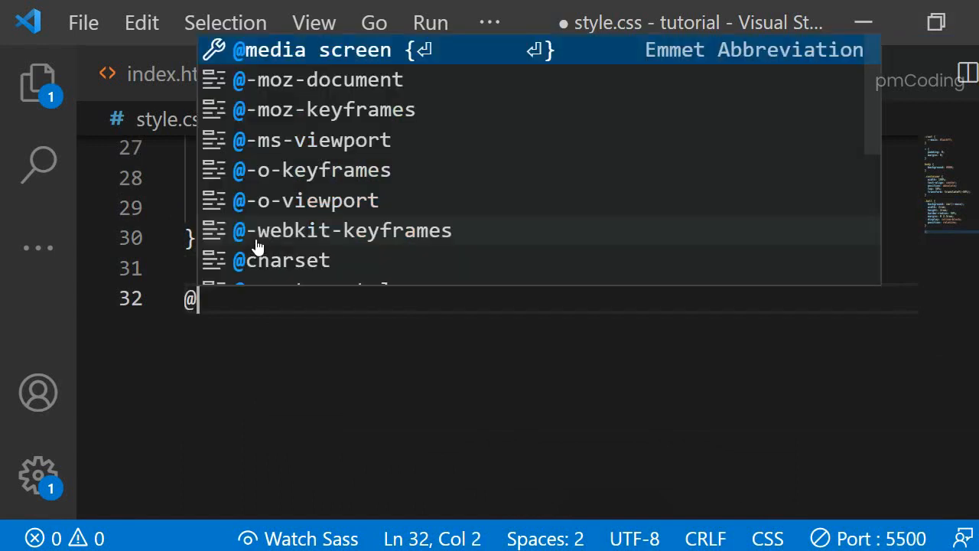
{"action": "type", "text": "keyframes bounce {"}
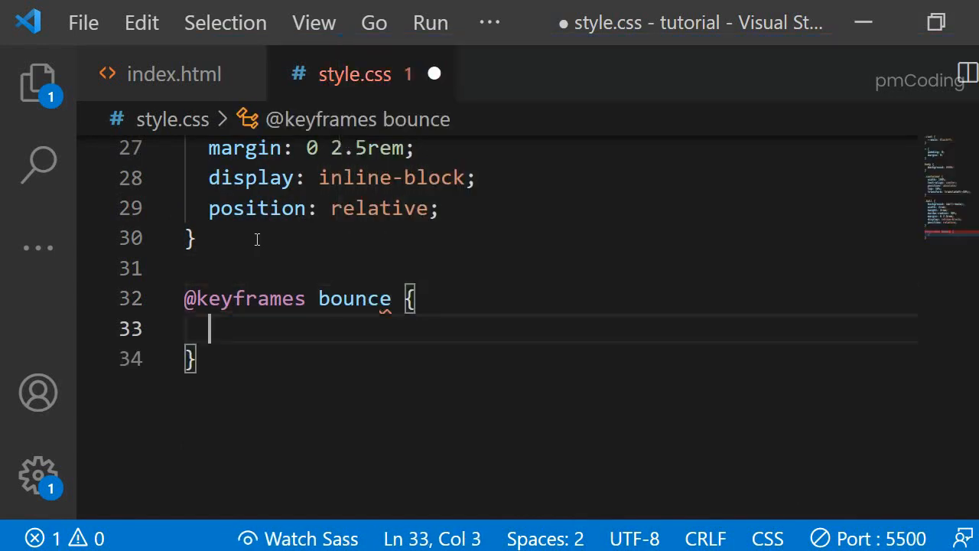
{"action": "type", "text": "0% {"}
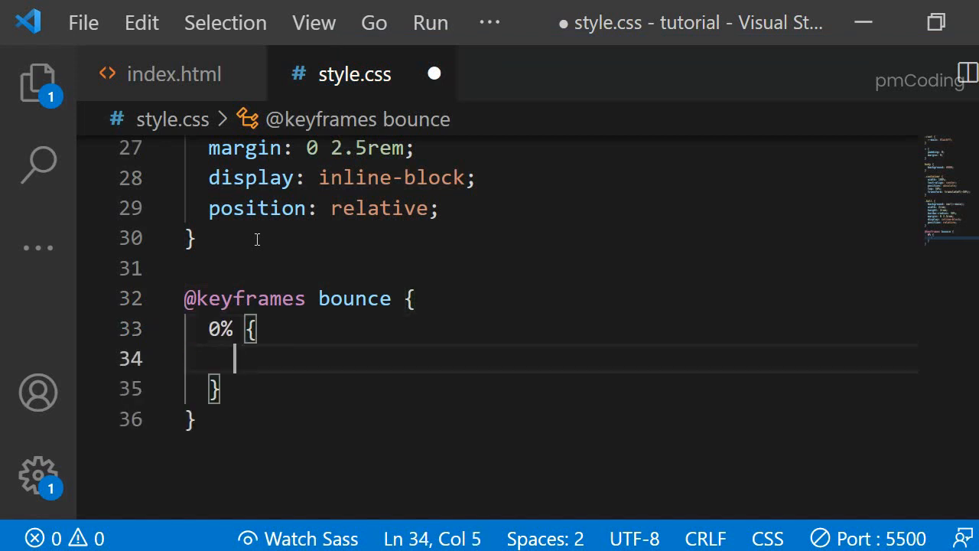
{"action": "type", "text": "bottom:"}
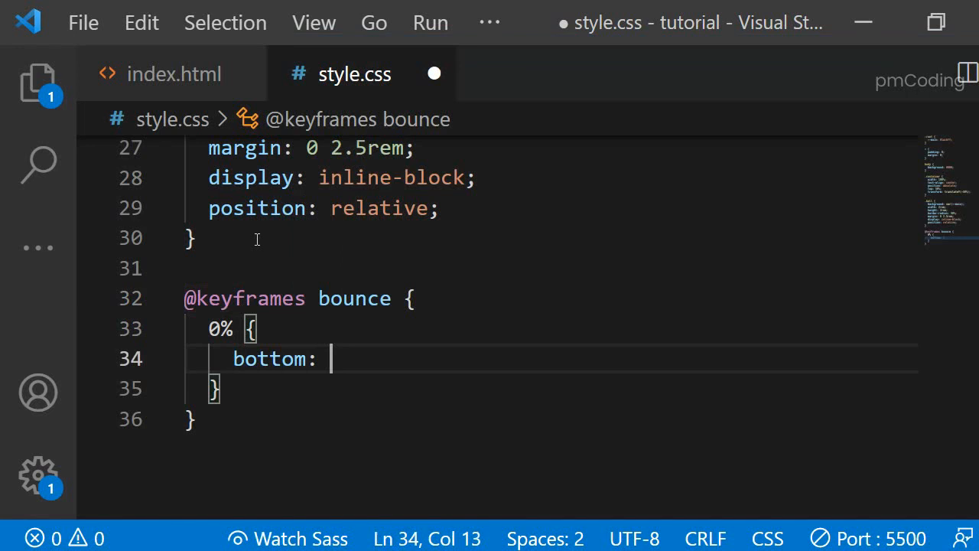
{"action": "type", "text": "0;"}
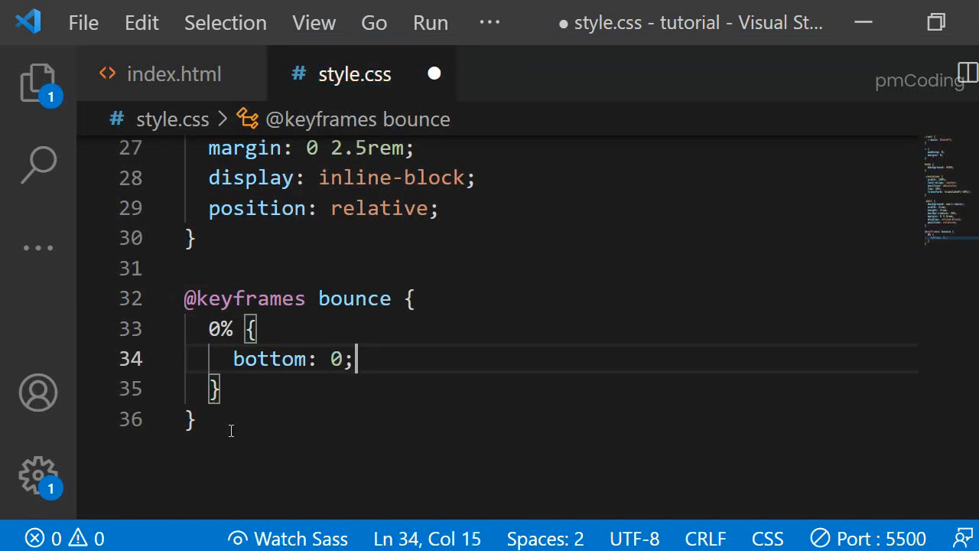
{"action": "left_click", "coordinate": [218, 388]}
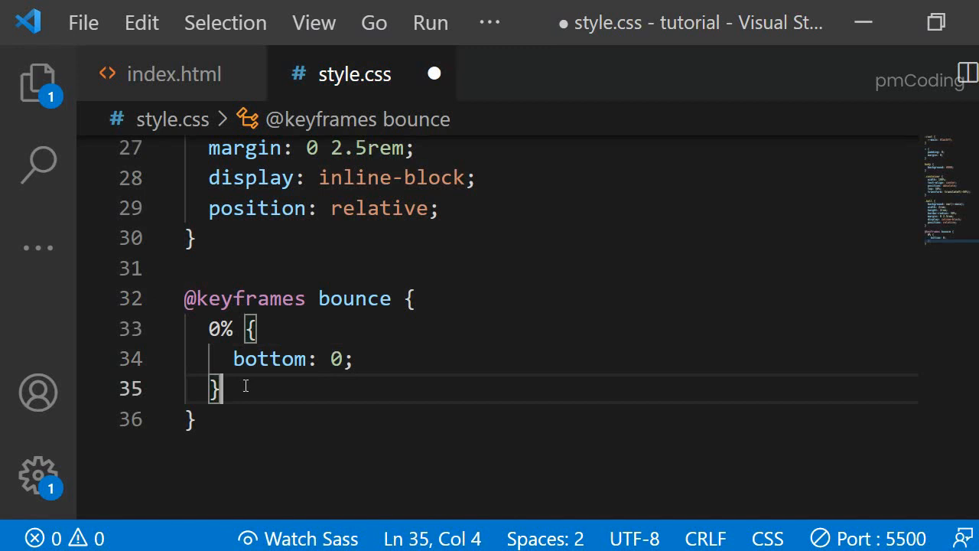
- Add the 50% keyframe at bottom 4rem and the 100% keyframe back at bottom 0
{"action": "type", "text": "50% {"}
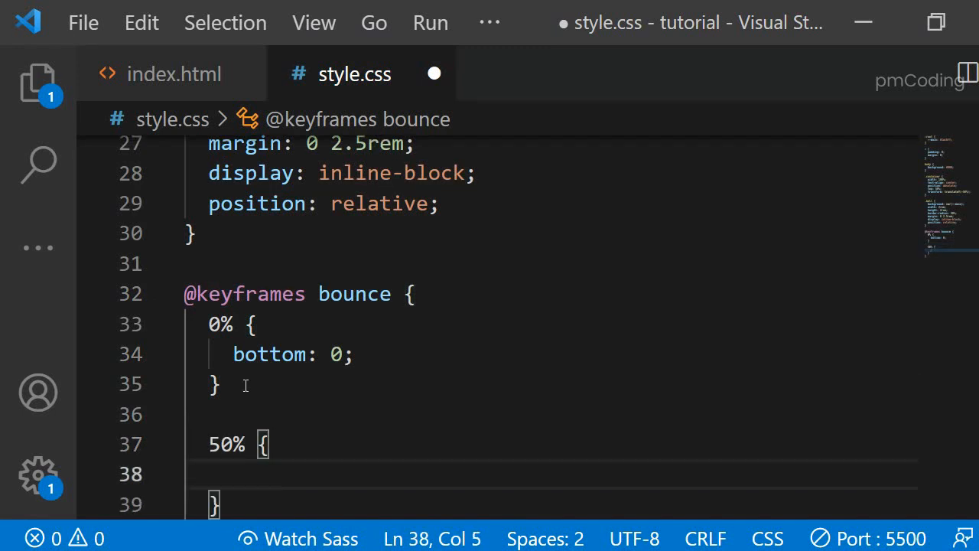
{"action": "type", "text": "bottom: 4re"}
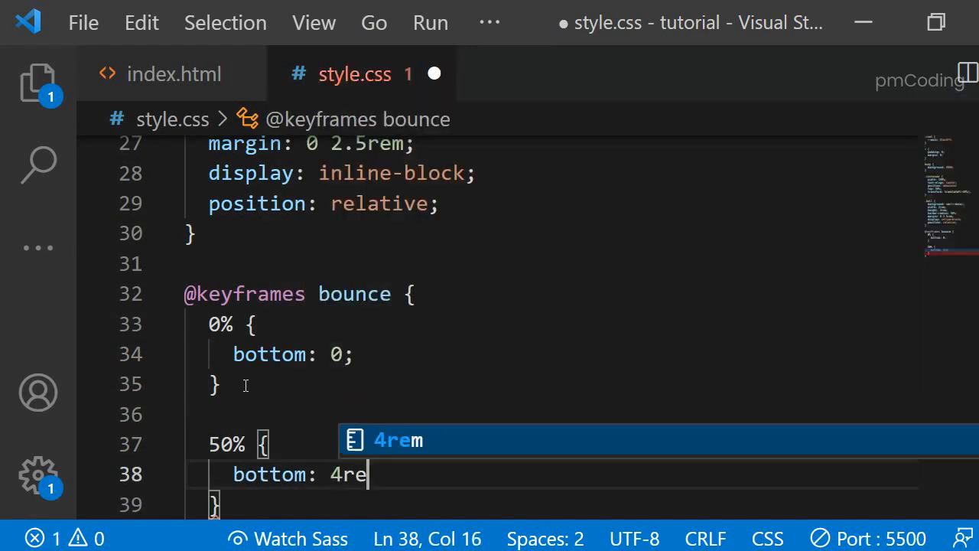
{"action": "key", "text": "Tab"}
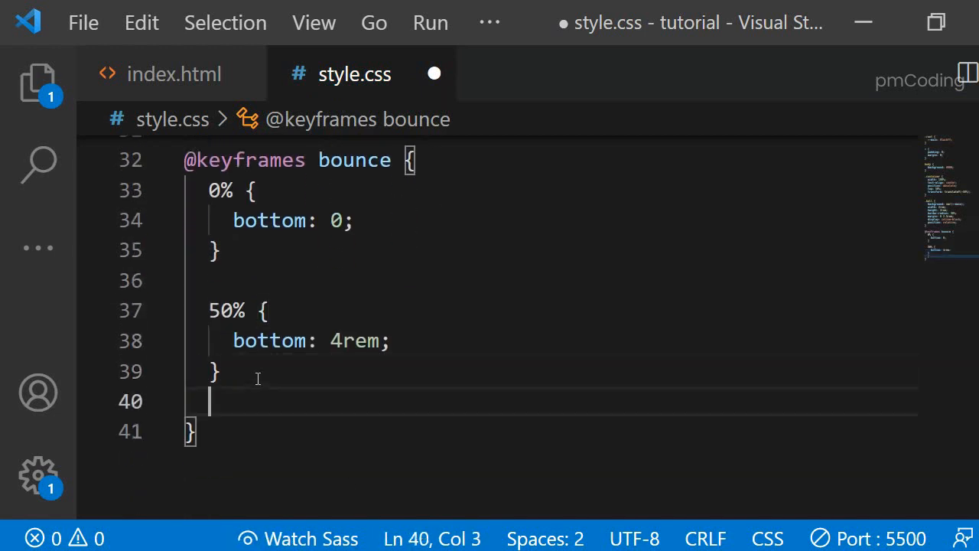
{"action": "type", "text": "100% {"}
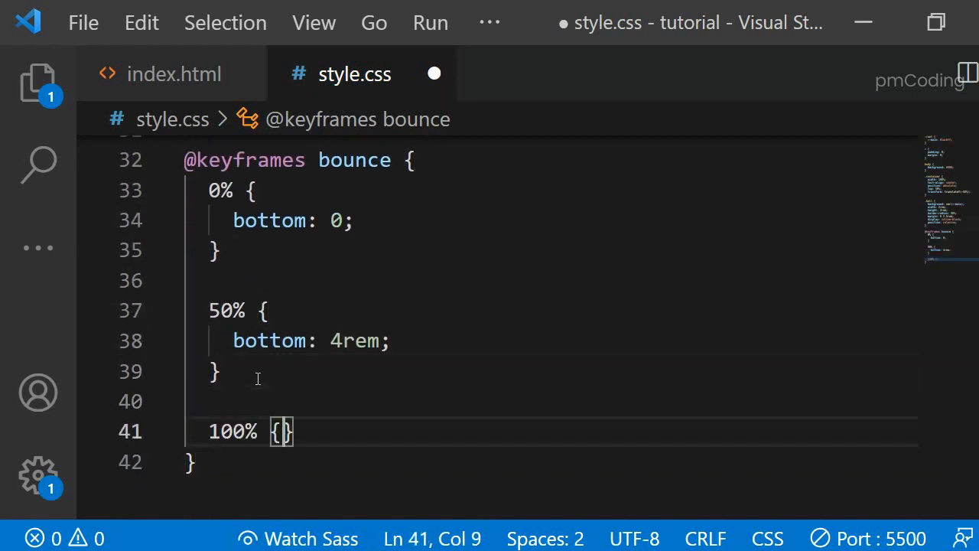
{"action": "type", "text": "bottom: 0"}
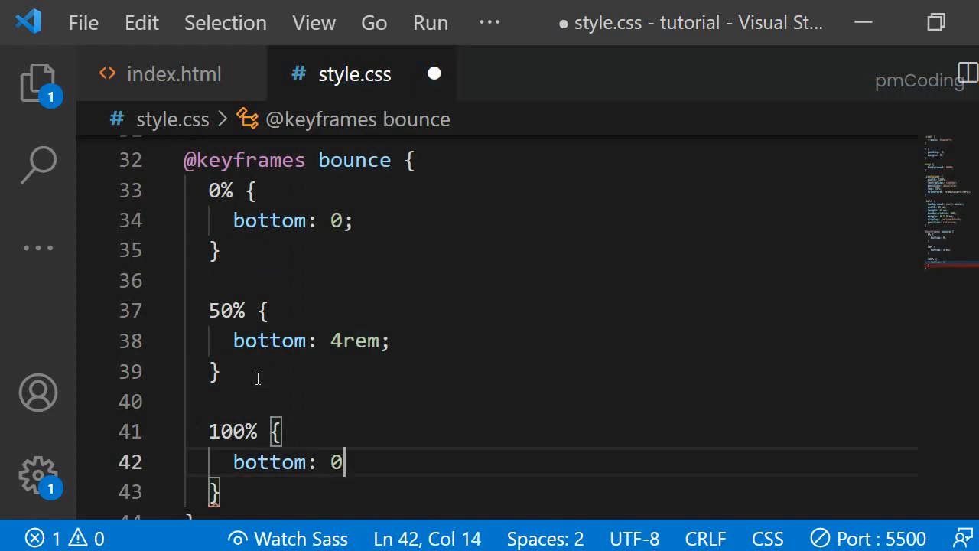
{"action": "type", "text": ";"}
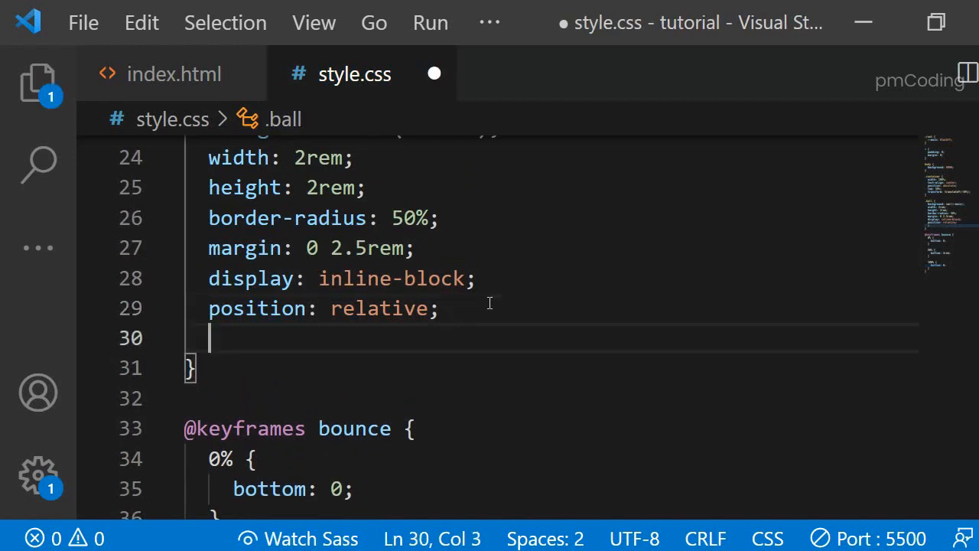
- Give .ball the declaration animation: bounce 1s linear infinite
{"action": "type", "text": "animation:"}
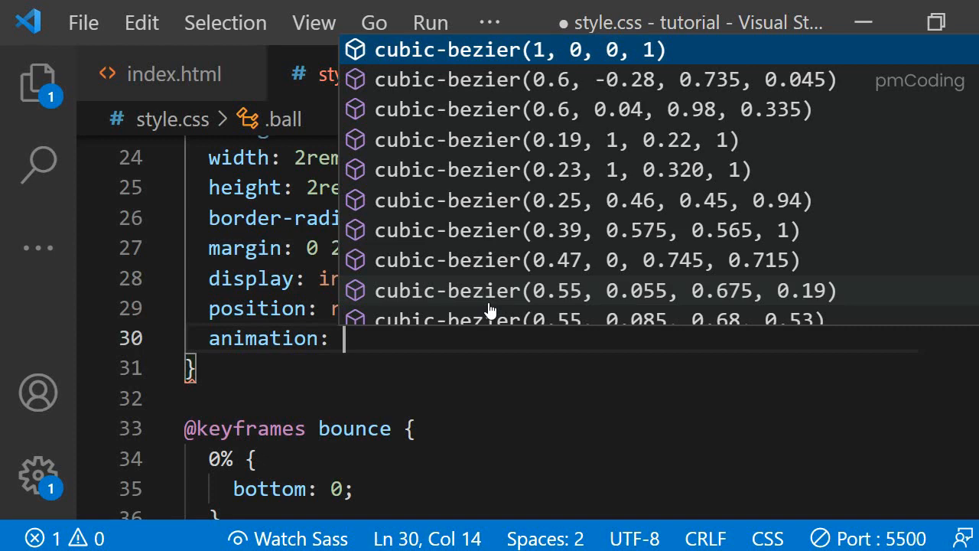
{"action": "type", "text": "bounce"}
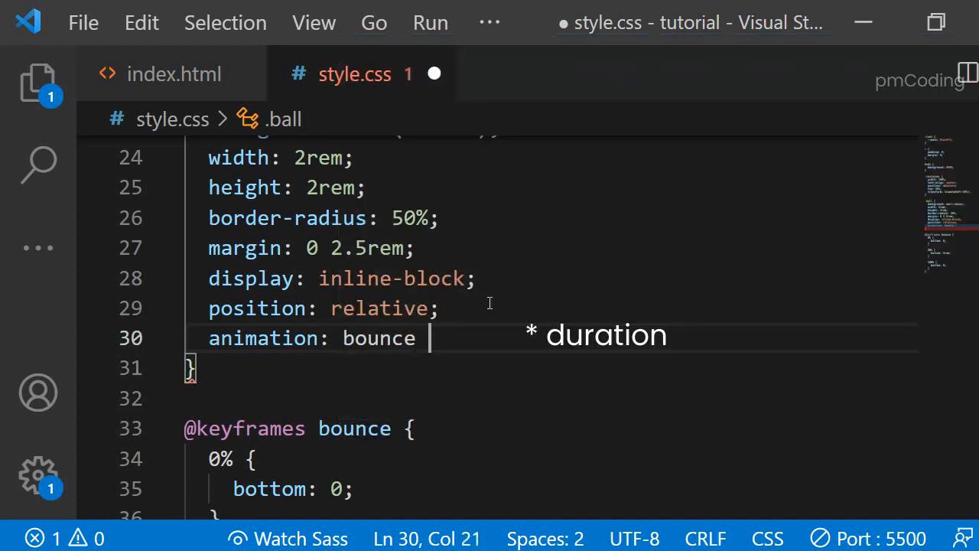
{"action": "type", "text": "1s"}
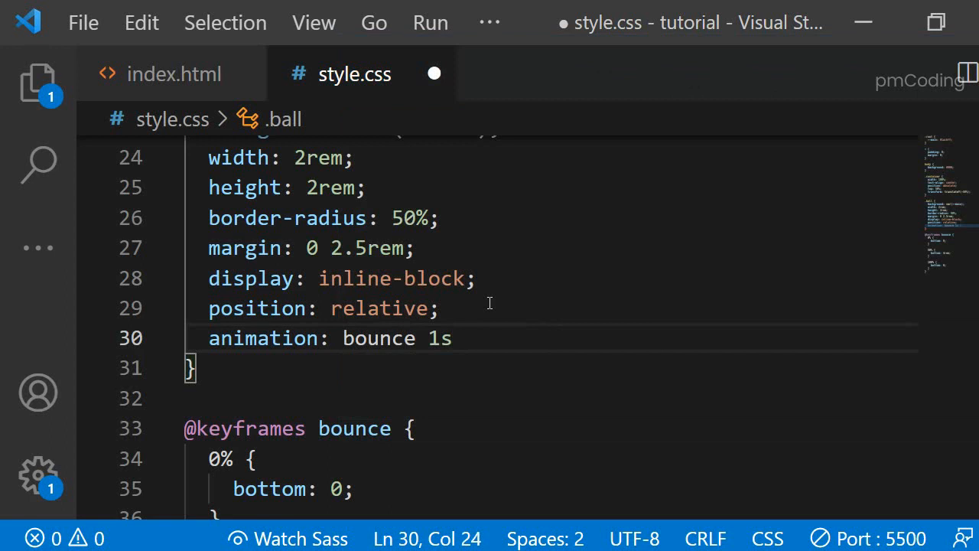
{"action": "type", "text": "linear"}
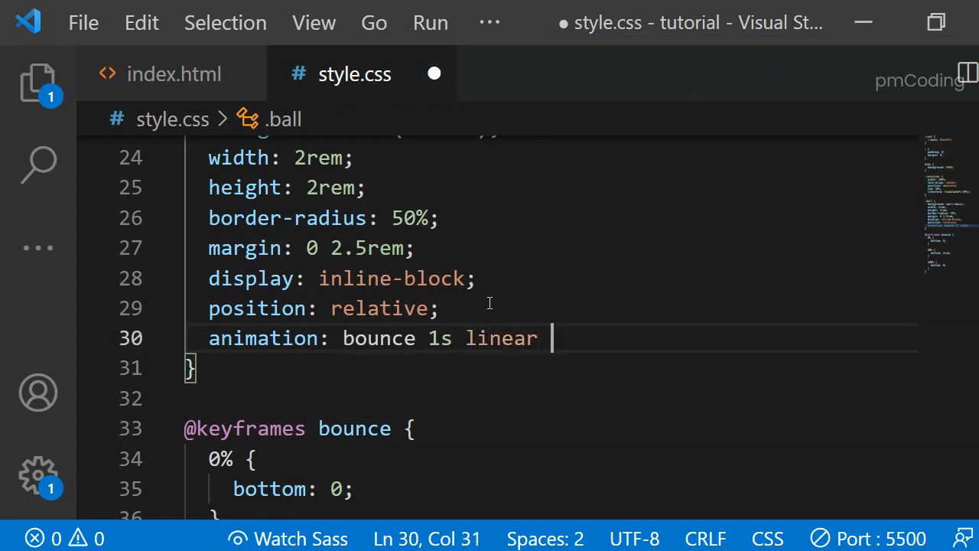
{"action": "type", "text": "inf"}
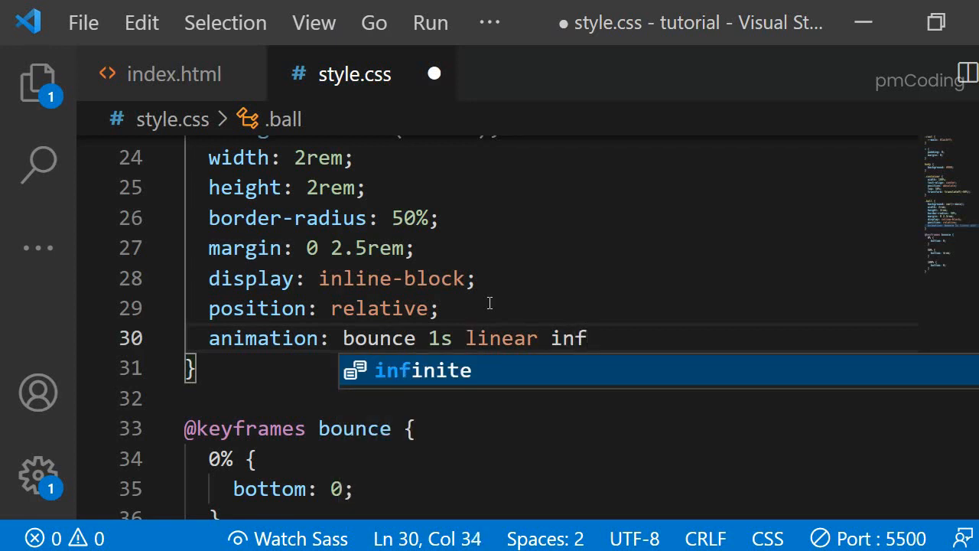
{"action": "type", "text": "inite"}
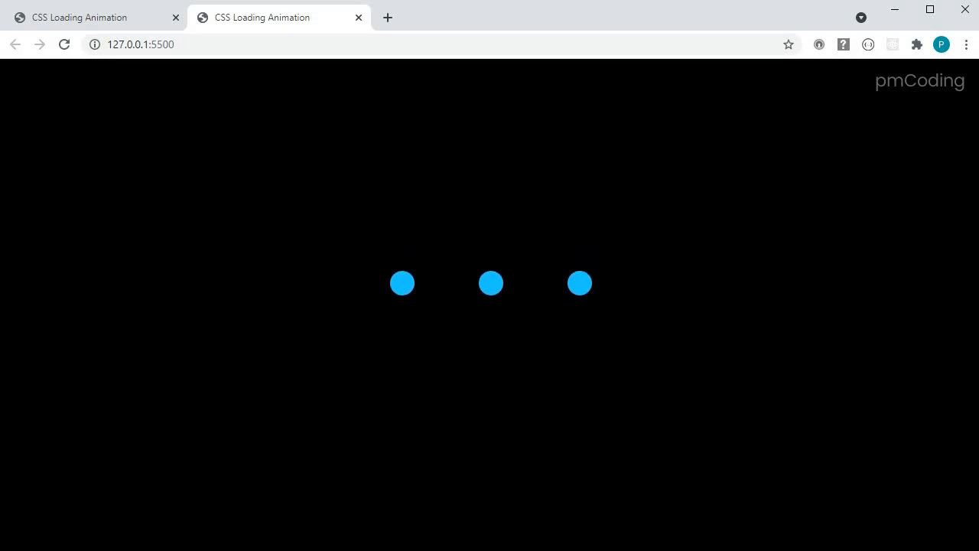
{"action": "mouse_move", "coordinate": [128, 136]}
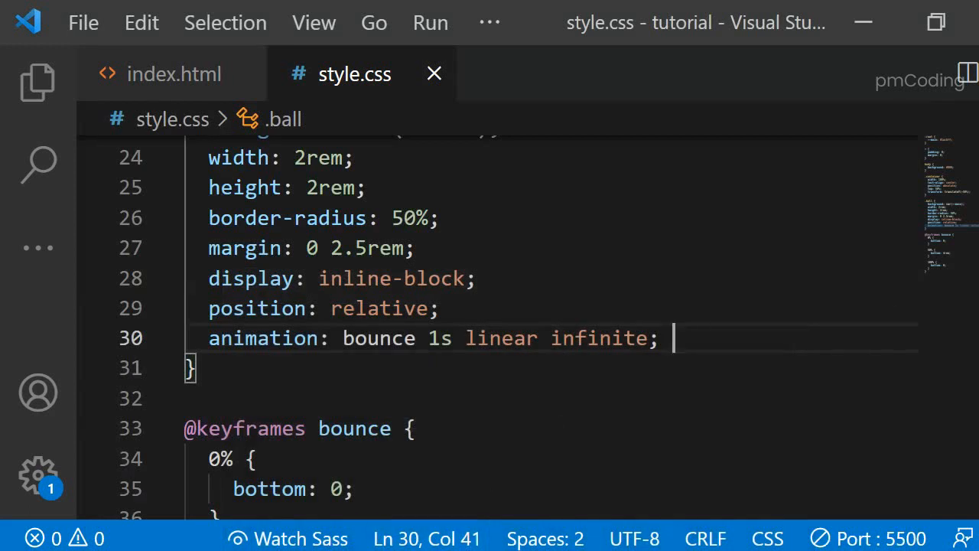
- Add transform: scale(1.2, 0.9) to the 0% bounce keyframe
{"action": "scroll", "scroll_direction": "down", "scroll_amount": 3}
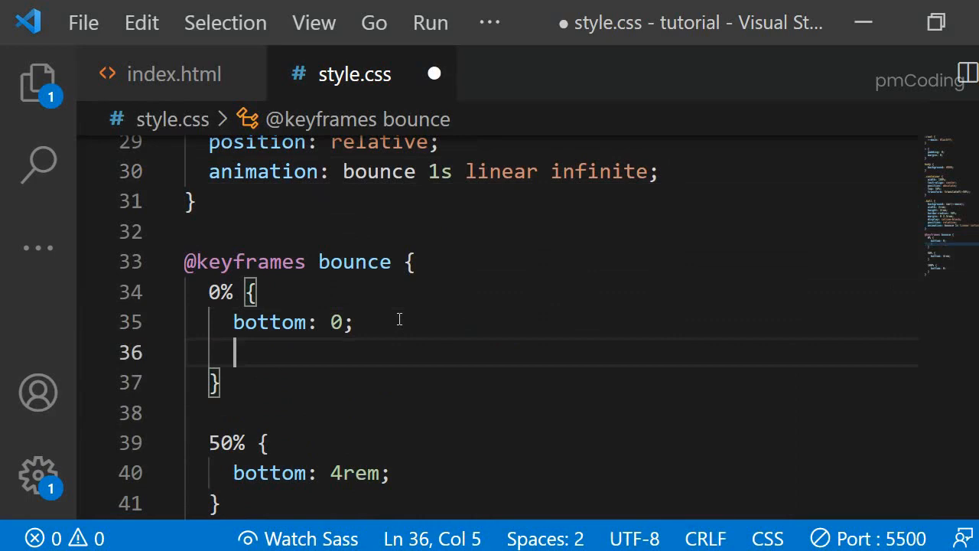
{"action": "type", "text": "transform"}
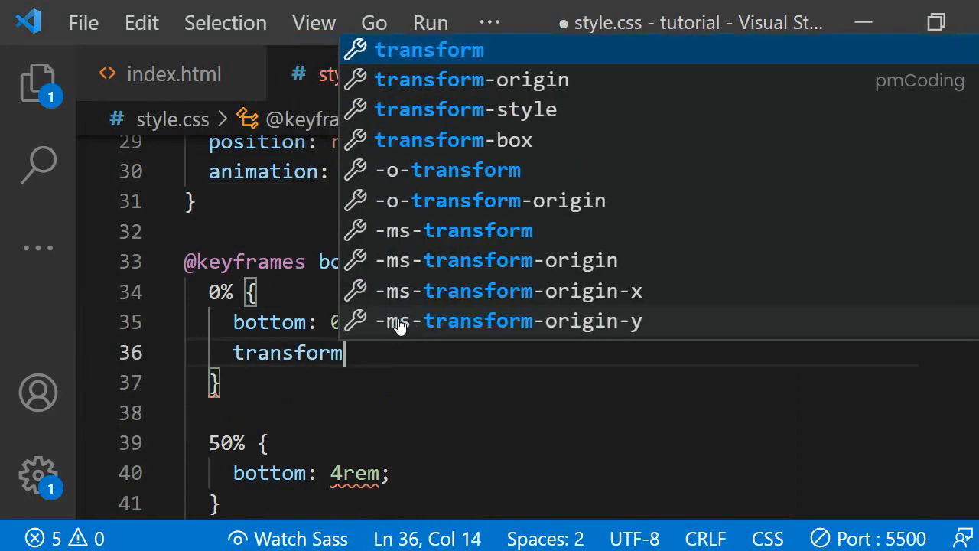
{"action": "type", "text": ": scale("}
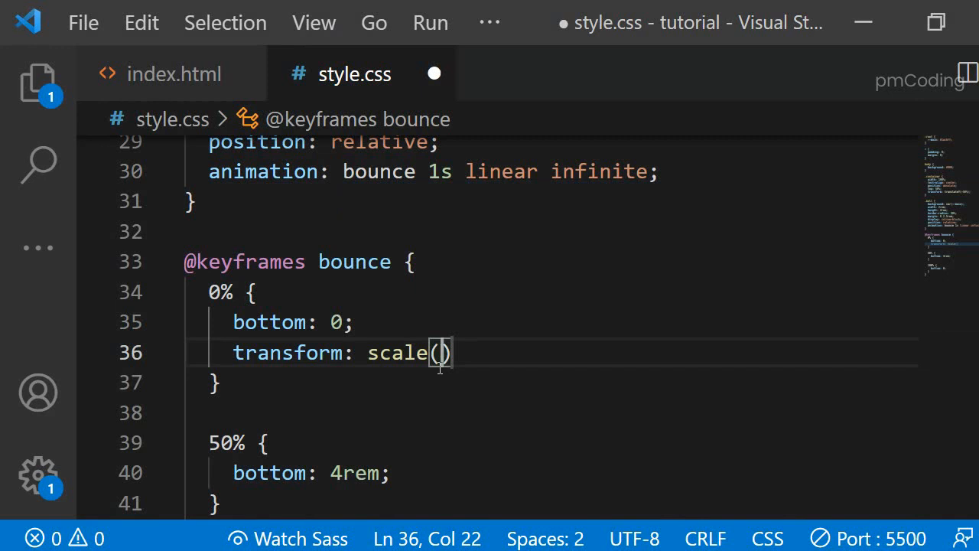
{"action": "type", "text": "1.2,"}
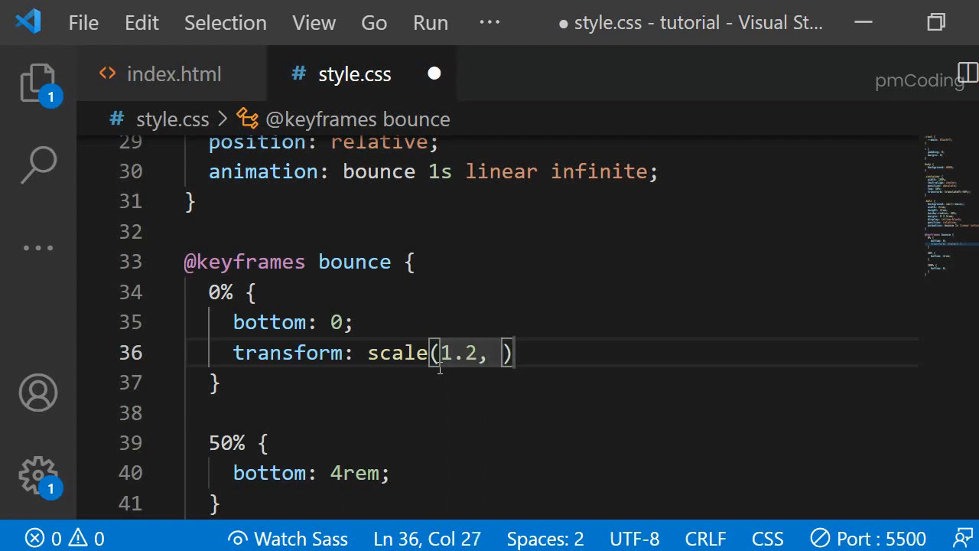
{"action": "type", "text": "0.9"}
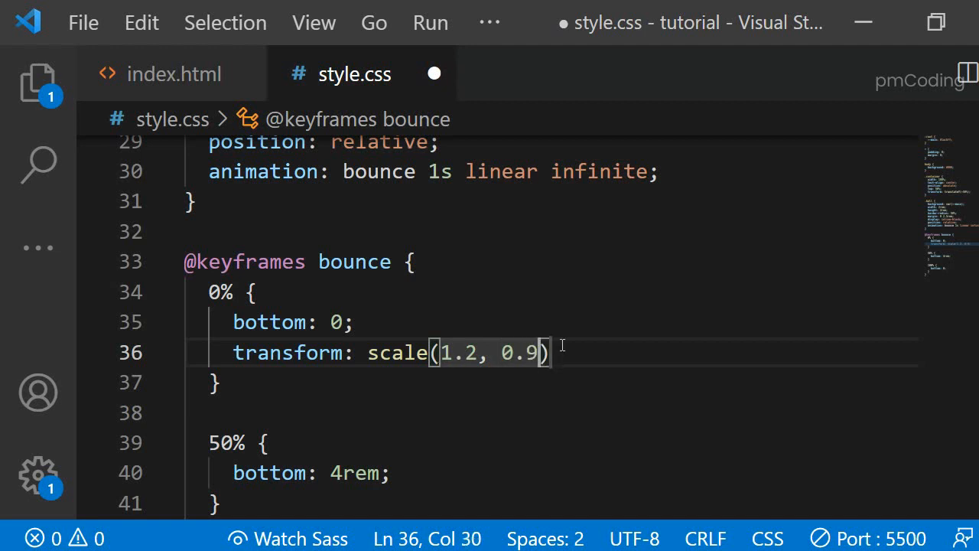
{"action": "mouse_move", "coordinate": [558, 352]}
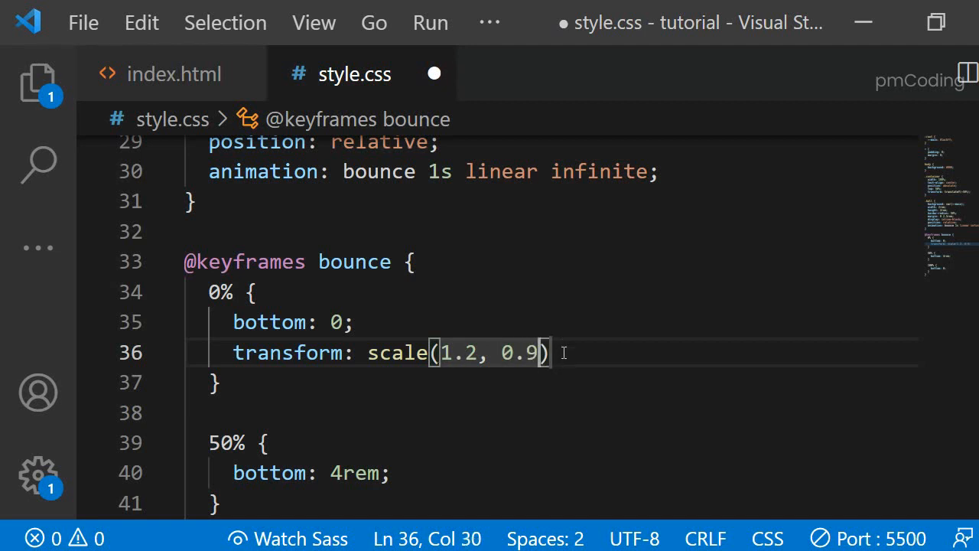
{"action": "type", "text": ";"}
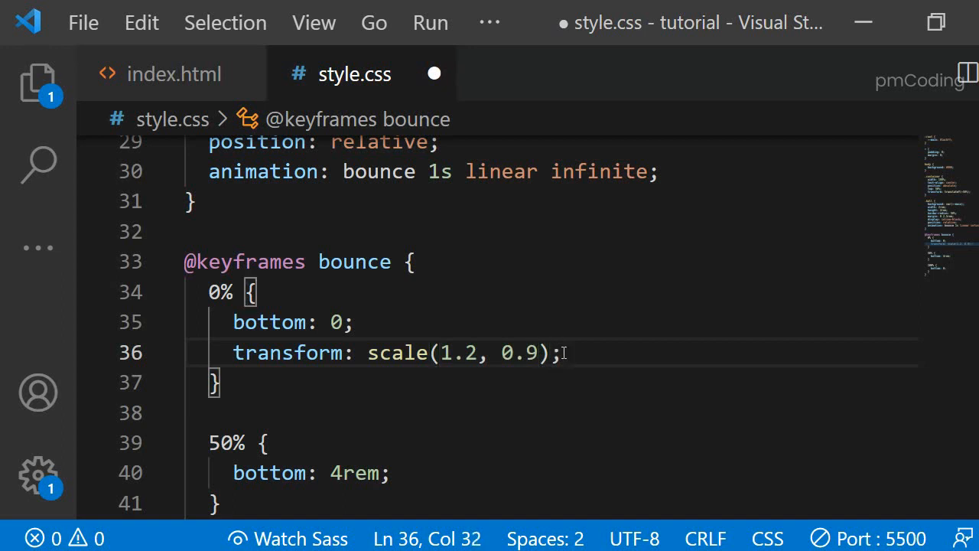
- Reuse the transform in the 50% keyframe with its scale values swapped to 0.9 and 1.2
{"action": "scroll", "scroll_direction": "down", "scroll_amount": 3}
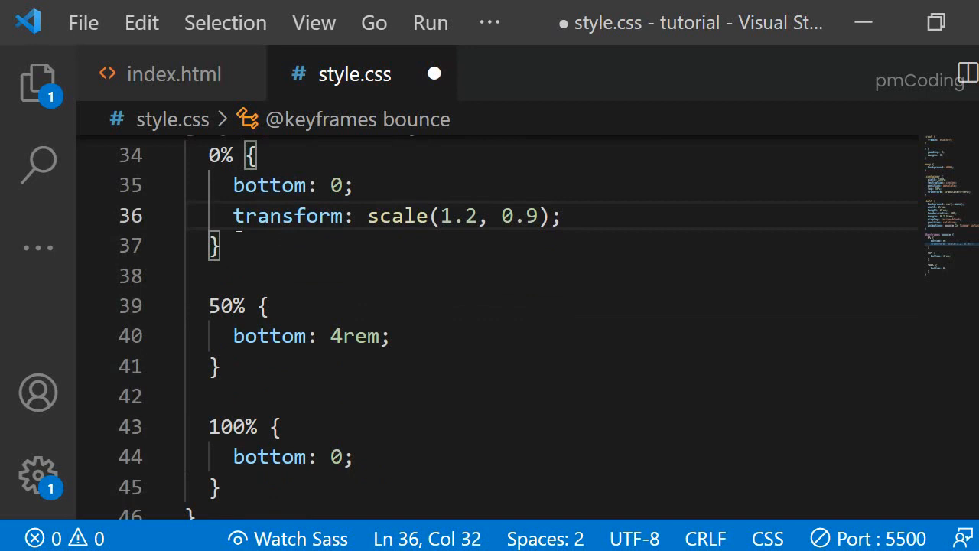
{"action": "left_click_drag", "start_coordinate": [232, 214], "coordinate": [564, 214]}
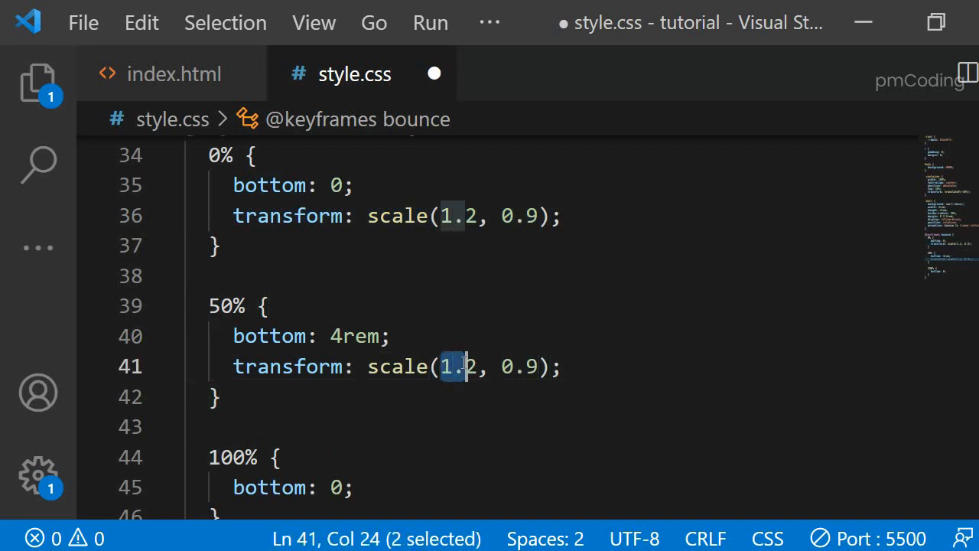
{"action": "type", "text": "0.9"}
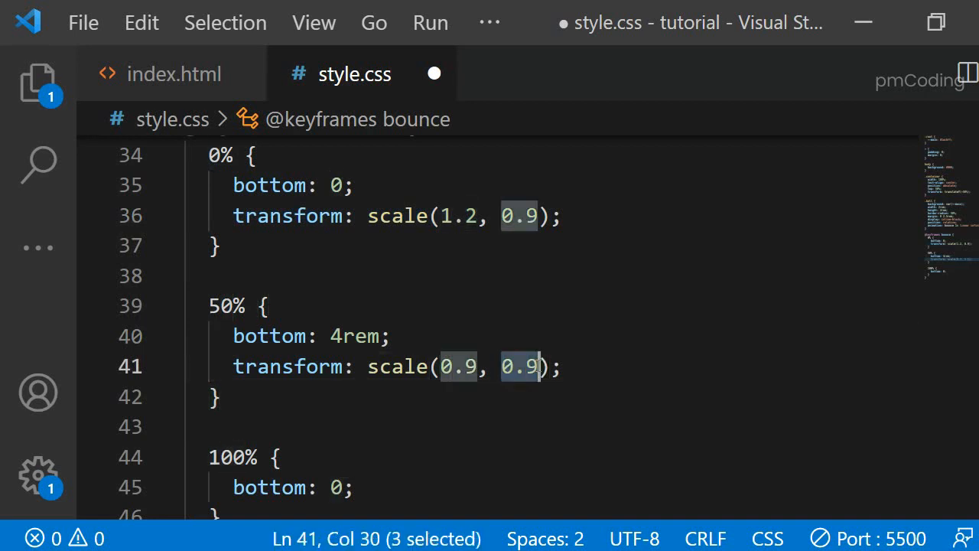
{"action": "type", "text": "1."}
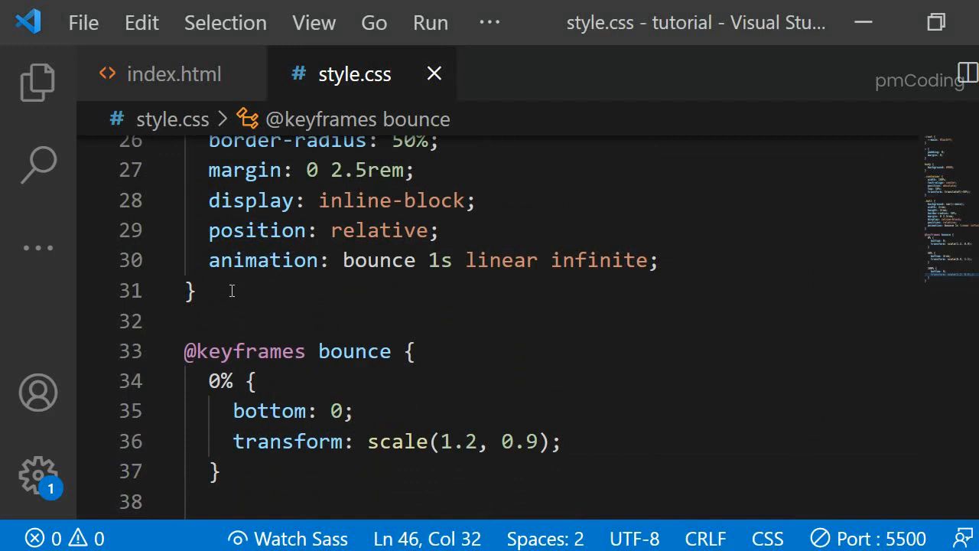
- Start a .ball:nth-of-type(2) rule and begin its animation-delay declaration
{"action": "type", "text": ".ball:n"}
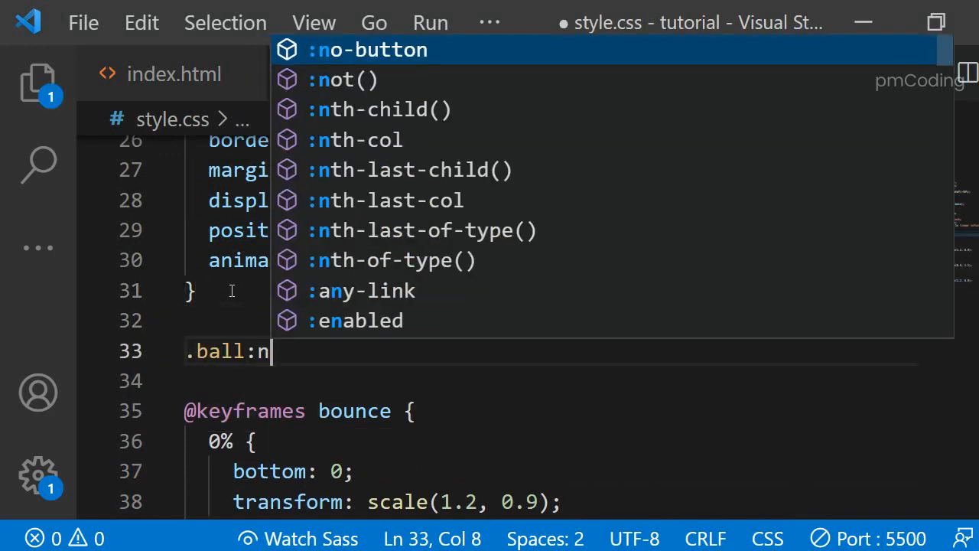
{"action": "type", "text": "th-of-type(2)"}
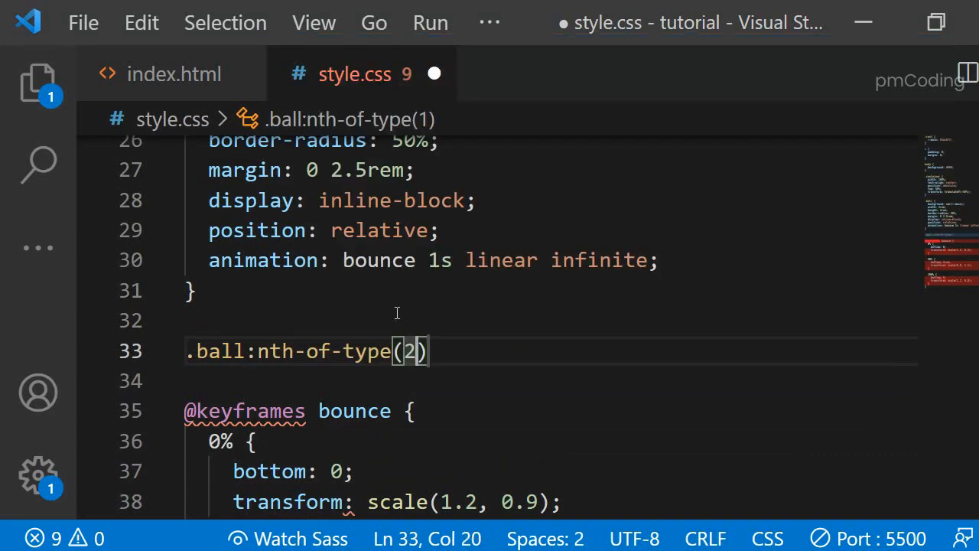
{"action": "type", "text": "animation-de"}
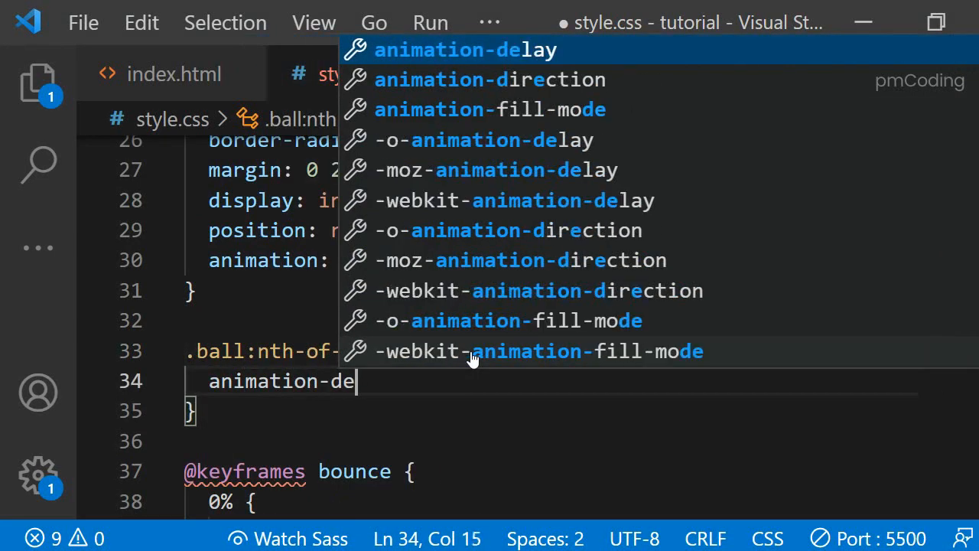